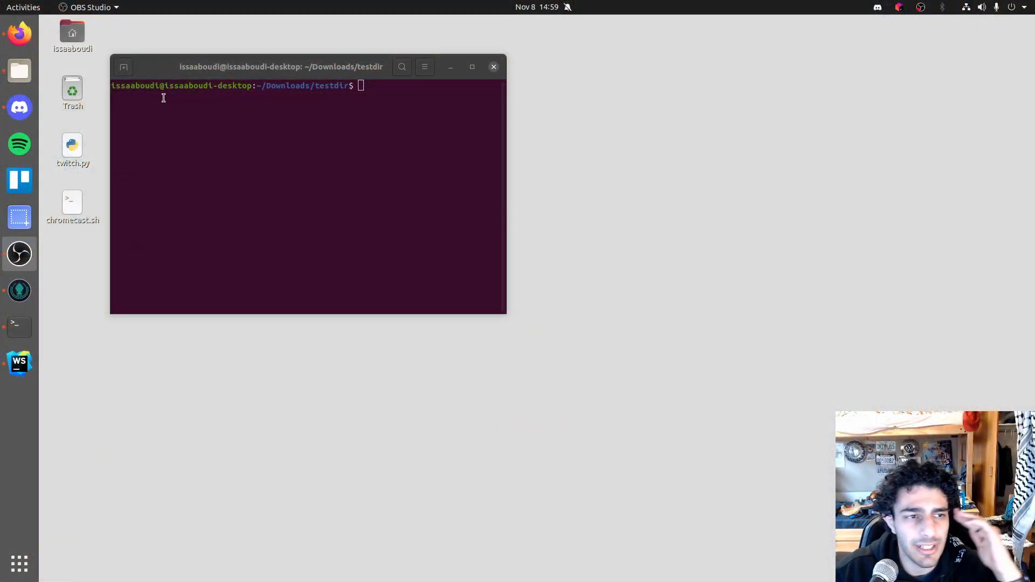
Focus the testdir terminal and open game.js from the testdir folder in WebStorm
{"action": "left_click", "coordinate": [19, 291]}
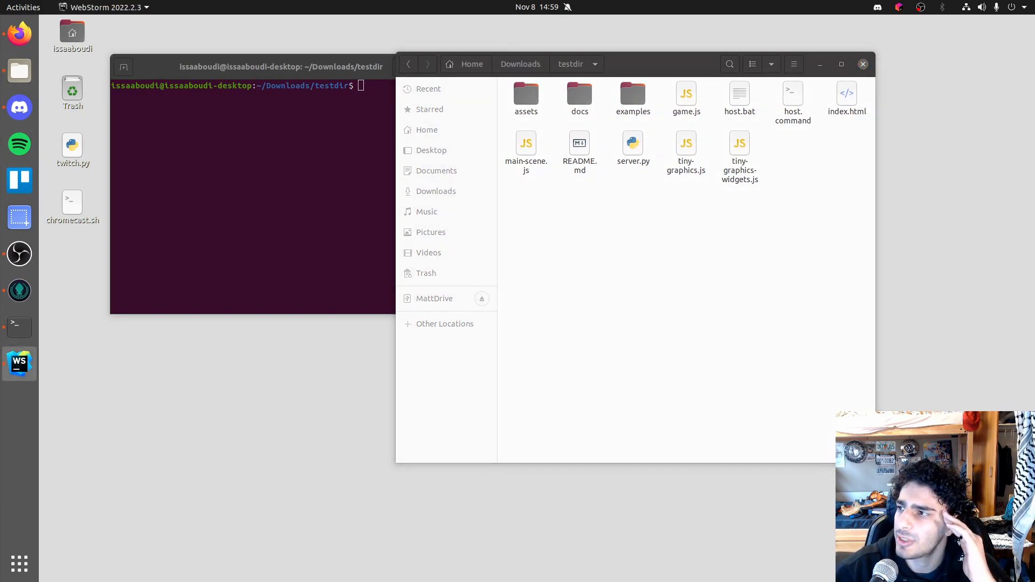
{"action": "double_click", "coordinate": [686, 96]}
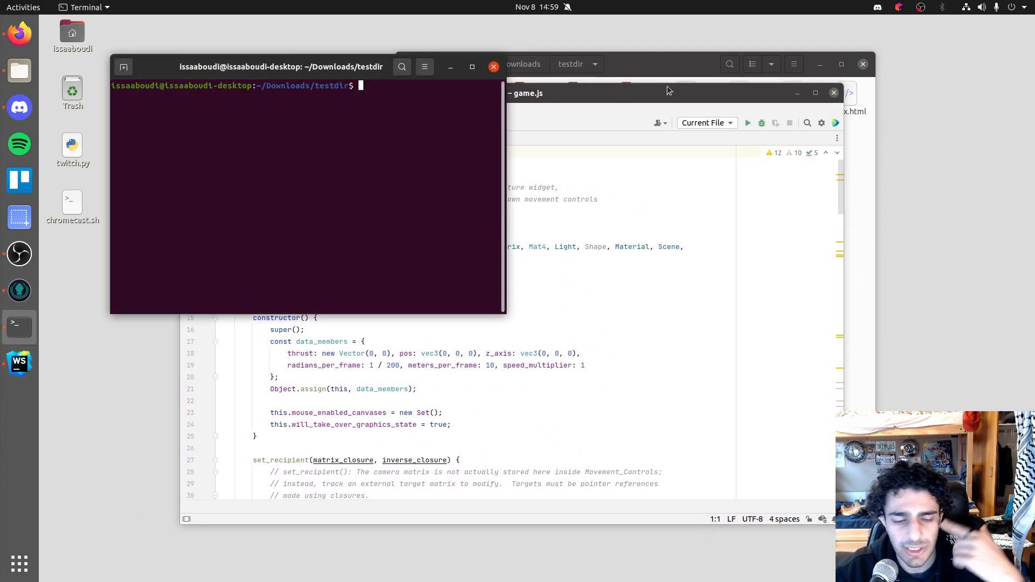
Run git init in testdir, list files with ls -l, ls -a and .git, then check git status
{"action": "type", "text": "git init"}
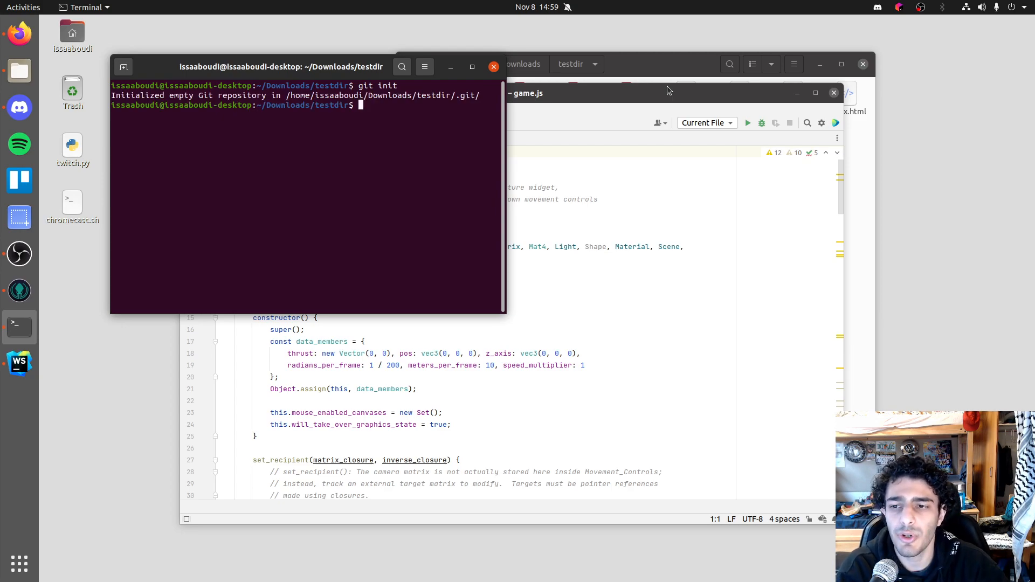
{"action": "type", "text": "ls -l"}
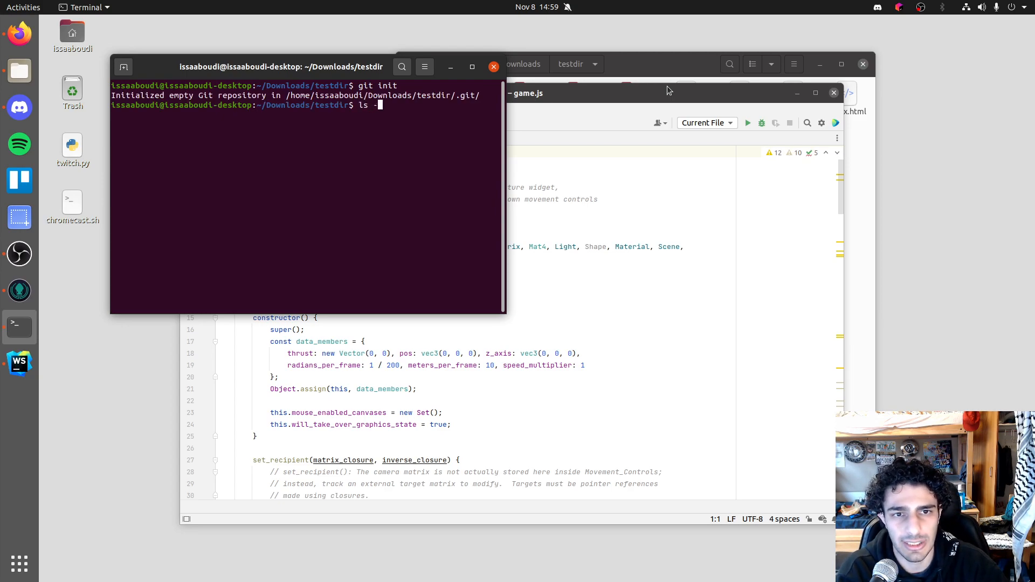
{"action": "key", "text": "Return"}
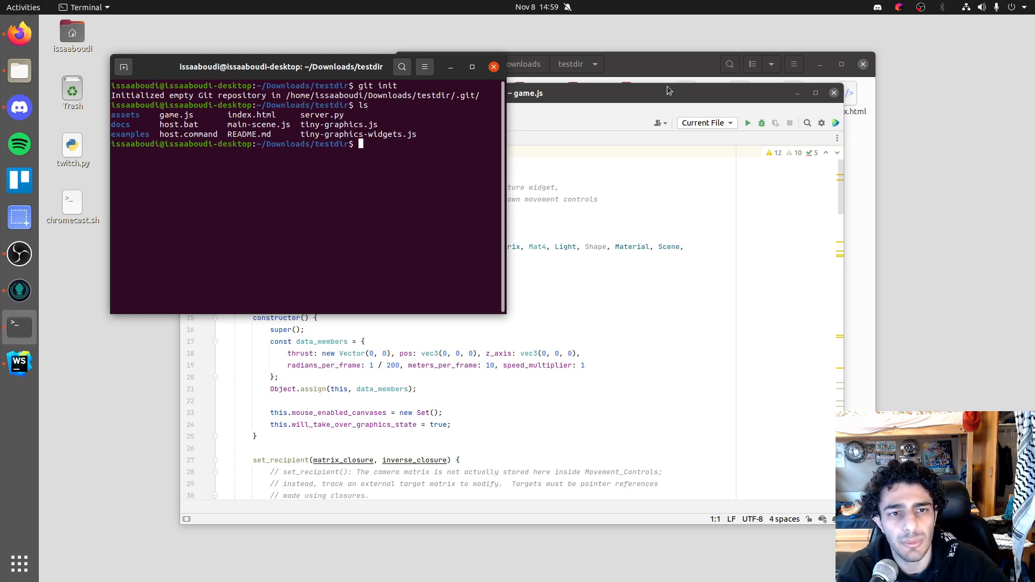
{"action": "type", "text": "ls -a"}
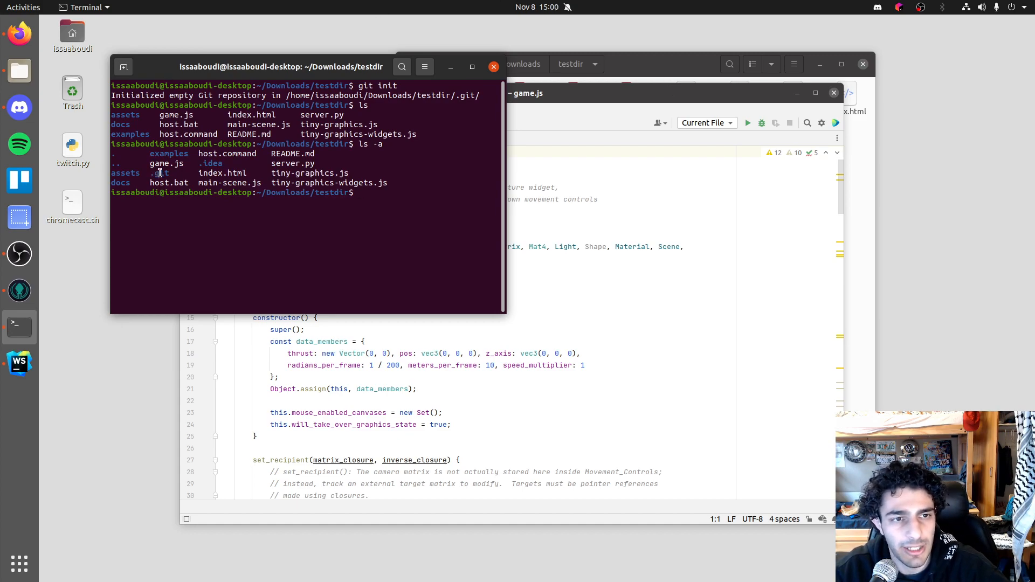
{"action": "type", "text": "ls .git"}
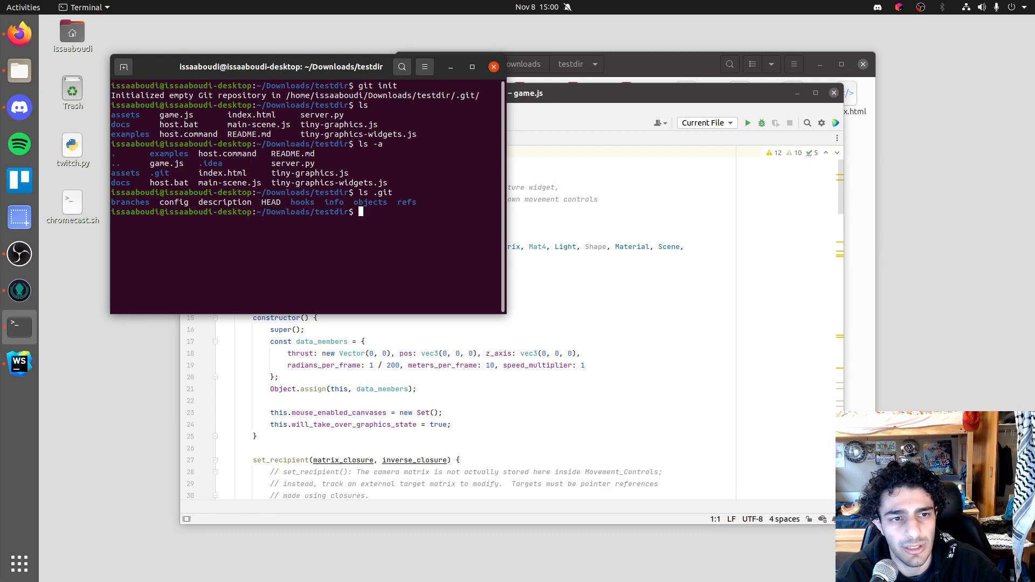
{"action": "mouse_move", "coordinate": [274, 206]}
{"action": "type", "text": "git"}
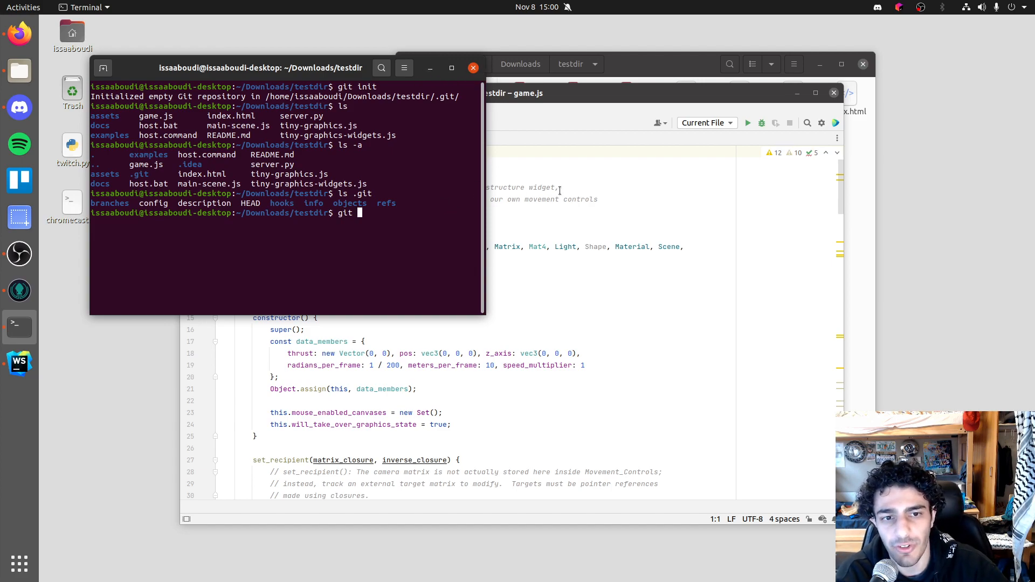
{"action": "type", "text": "status"}
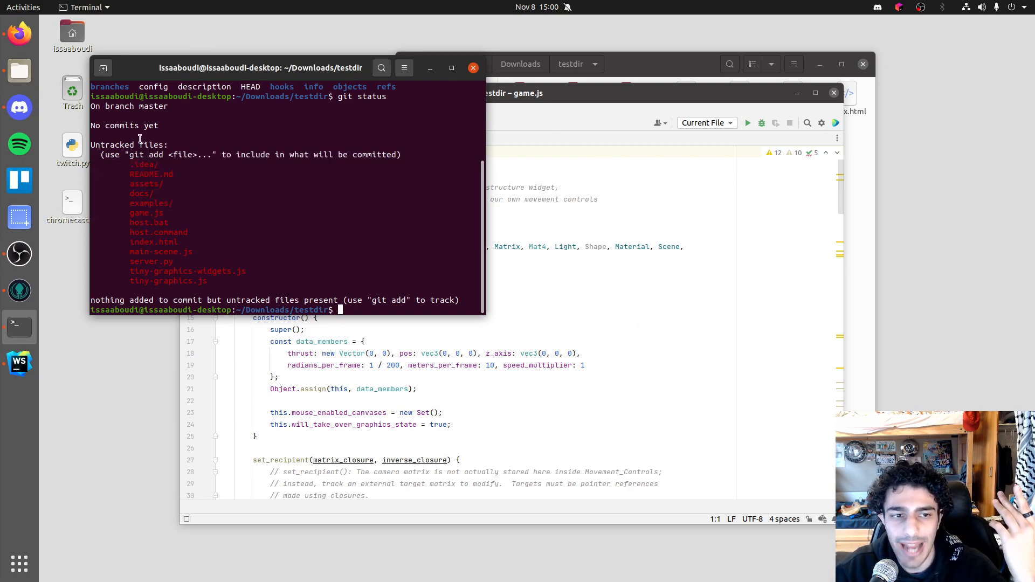
Stage all testdir files with git add ., review the new-file status, and start git commit -m
{"action": "type", "text": "git status"}
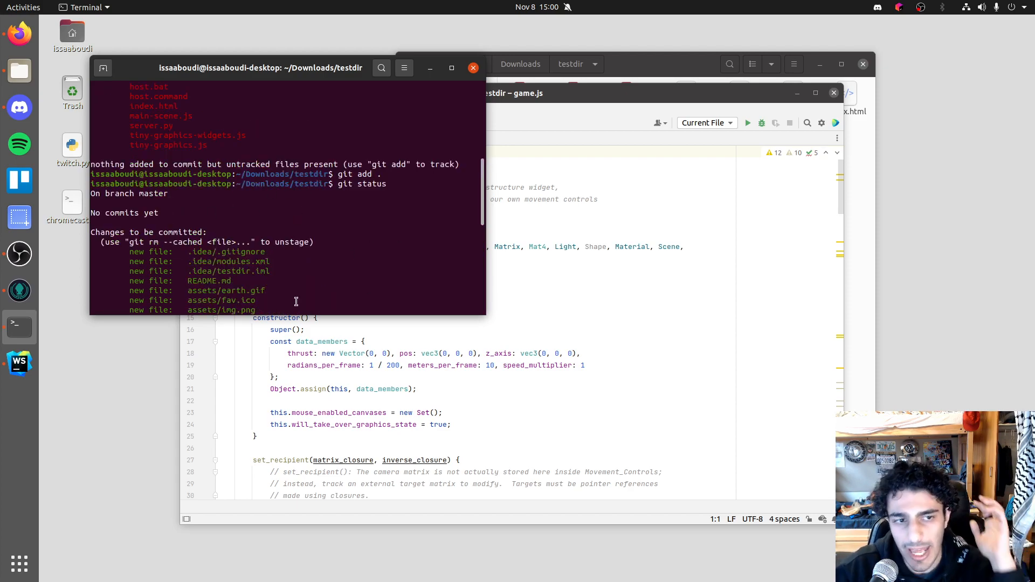
{"action": "scroll", "scroll_direction": "down", "scroll_amount": 3}
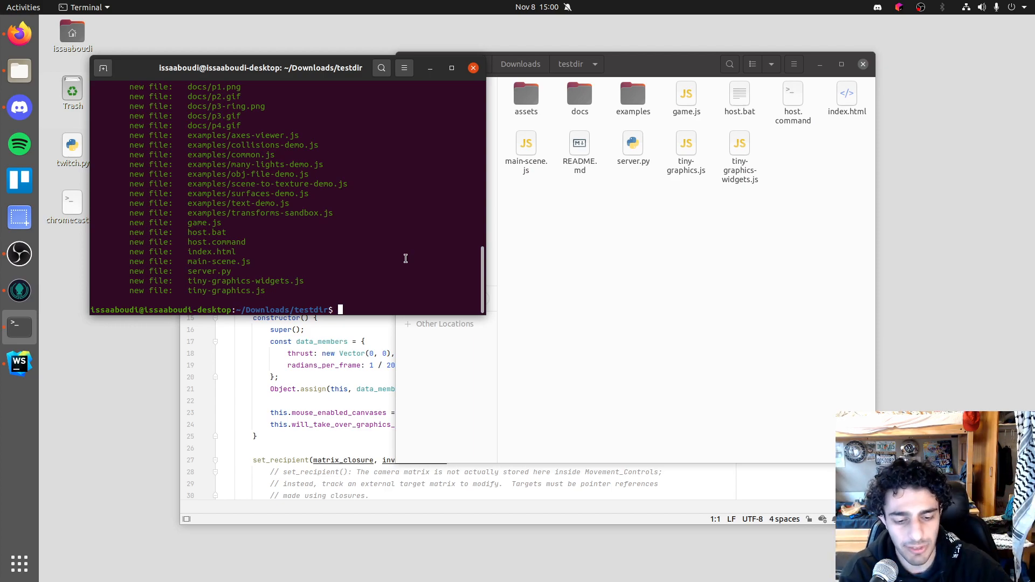
{"action": "type", "text": "comit"}
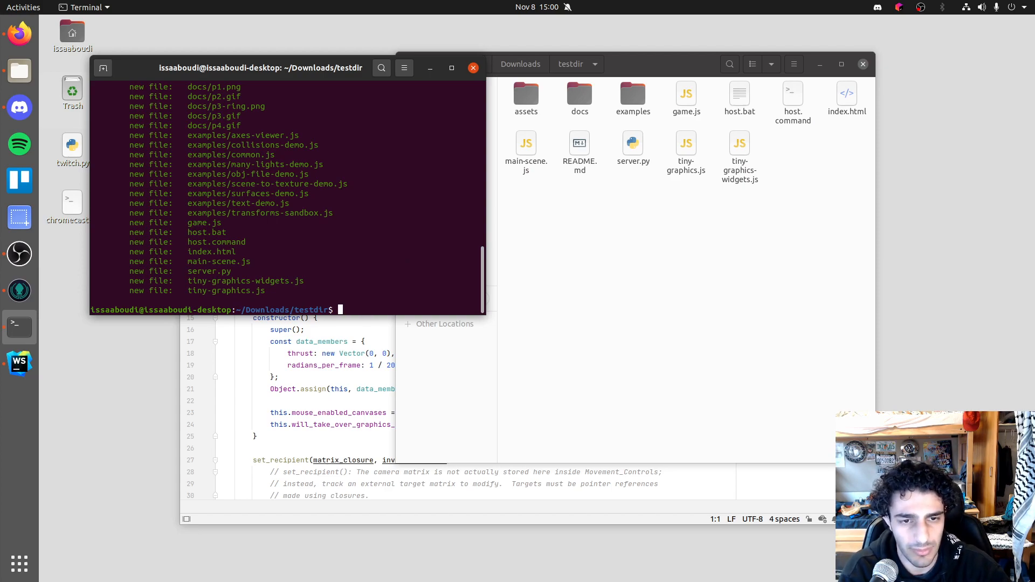
{"action": "type", "text": "git commit -m"}
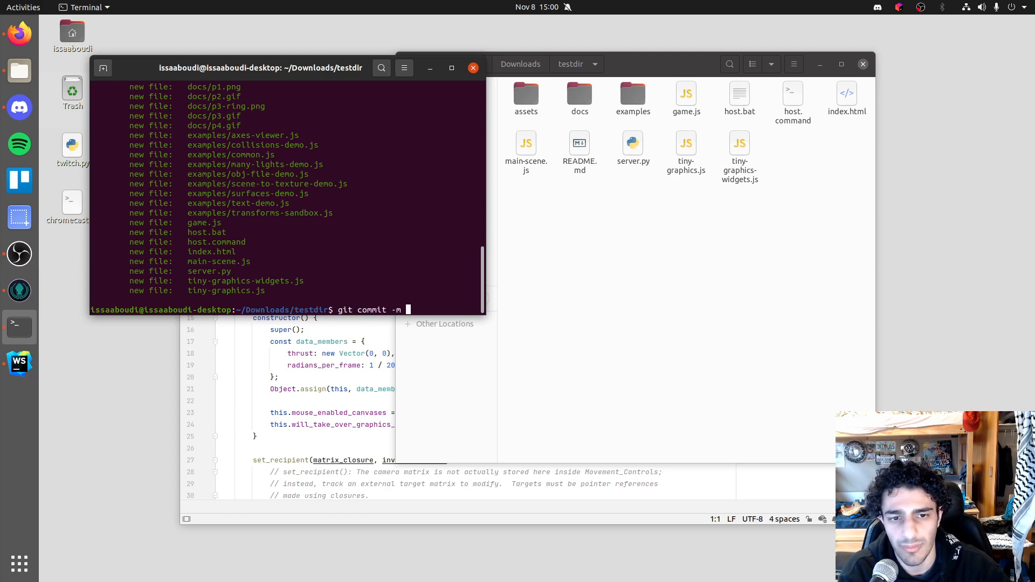
Commit the staged testdir files with the message "Initial Commit"
{"action": "type", "text": "\"Initial Com"}
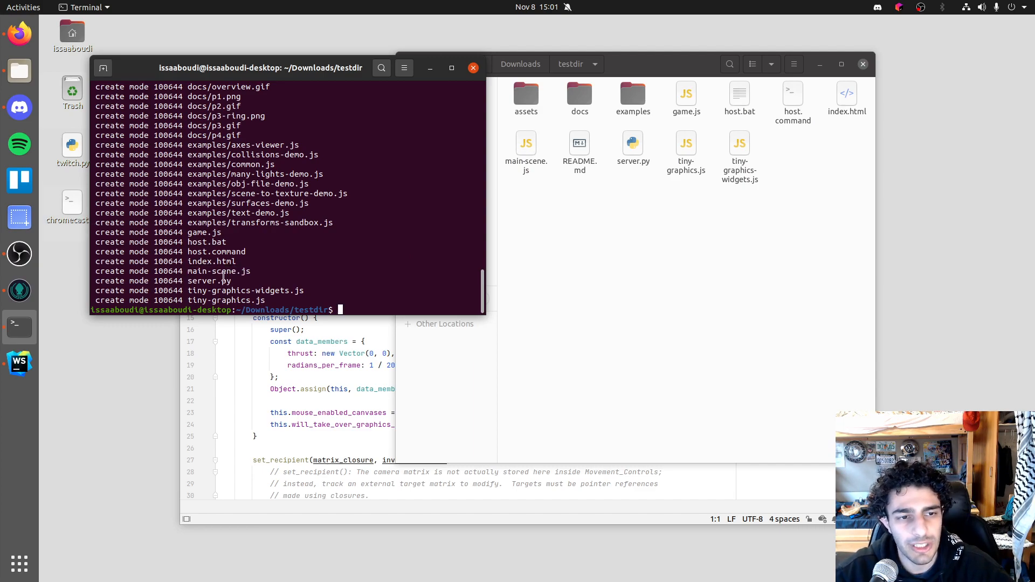
{"action": "type", "text": "git commit -m \"Initial Commit\""}
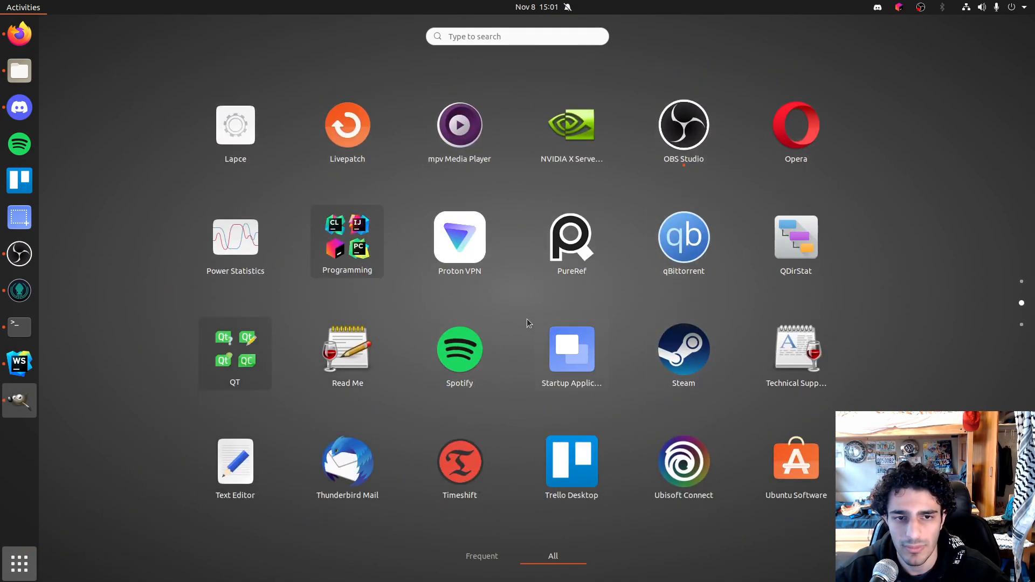
Scroll the app grid and launch Gromit-MPX to sketch the commit timeline and Time arrow
{"action": "scroll", "scroll_direction": "down", "scroll_amount": 3}
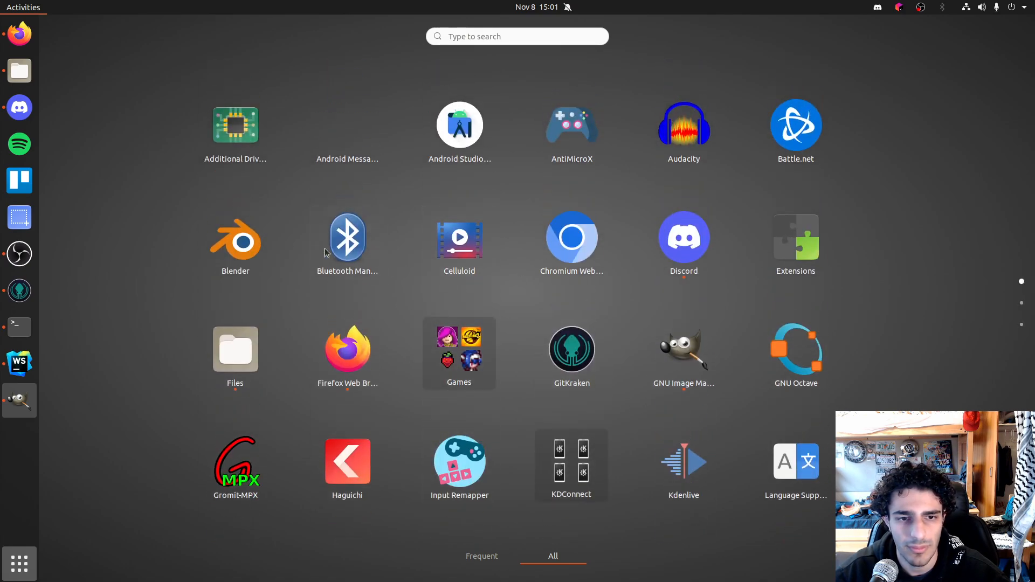
{"action": "mouse_move", "coordinate": [683, 354]}
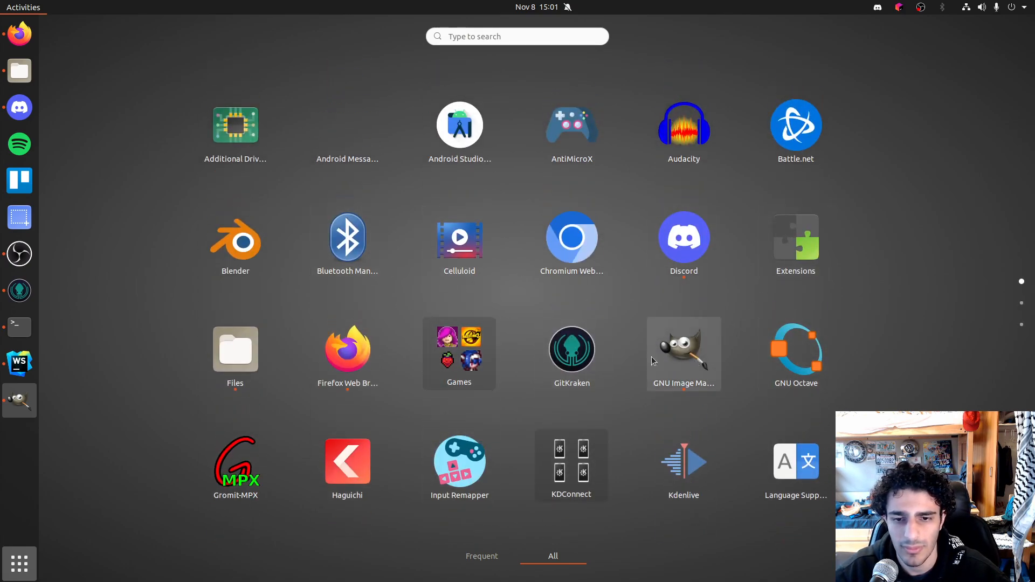
{"action": "left_click", "coordinate": [683, 348]}
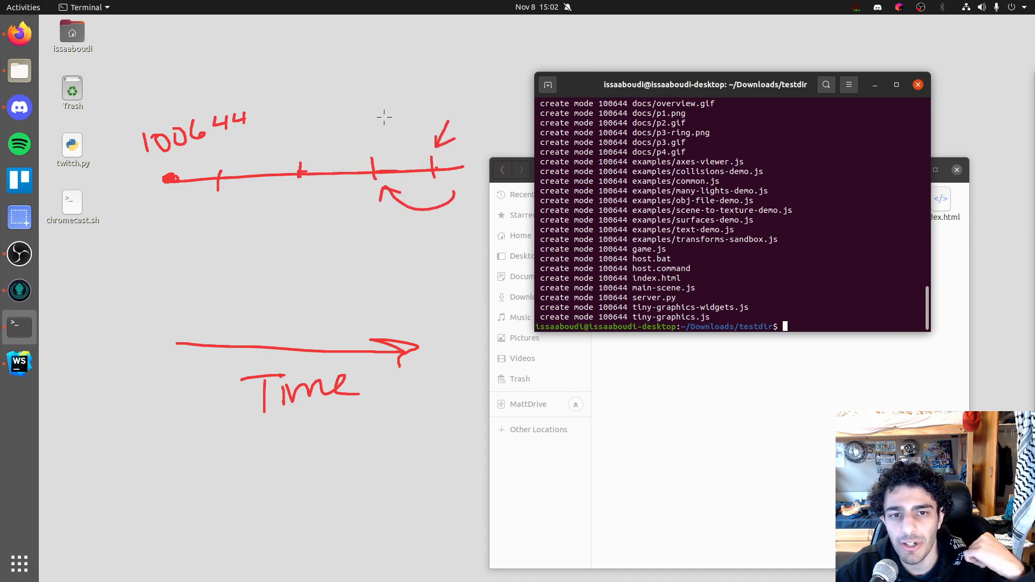
{"action": "mouse_move", "coordinate": [546, 197]}
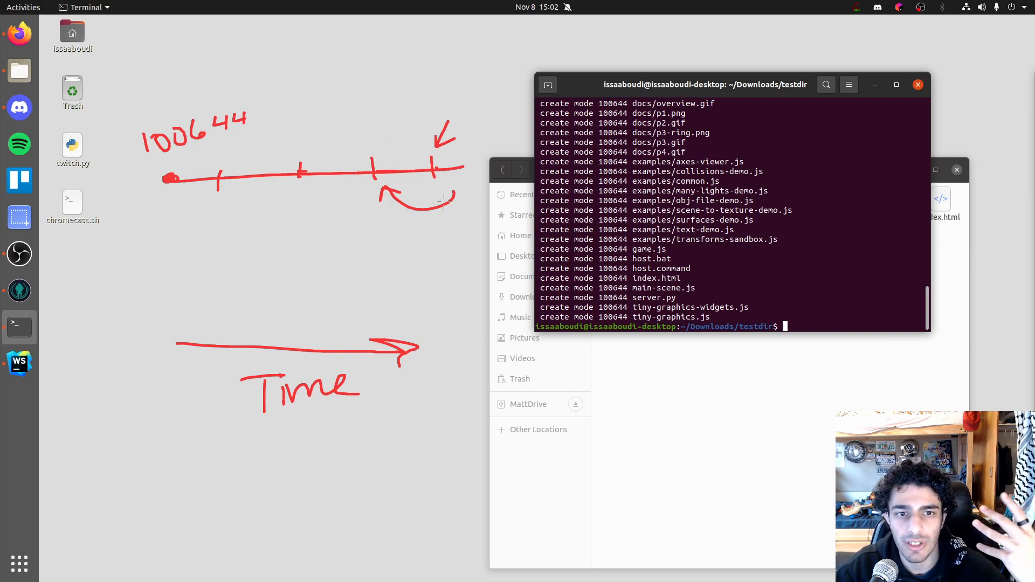
{"action": "mouse_move", "coordinate": [432, 195]}
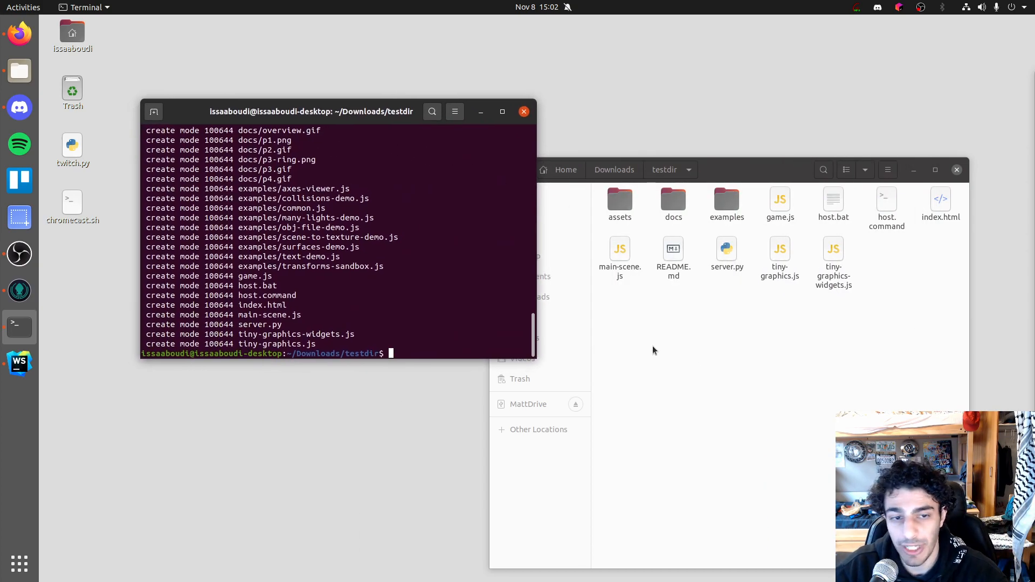
{"action": "mouse_move", "coordinate": [561, 320]}
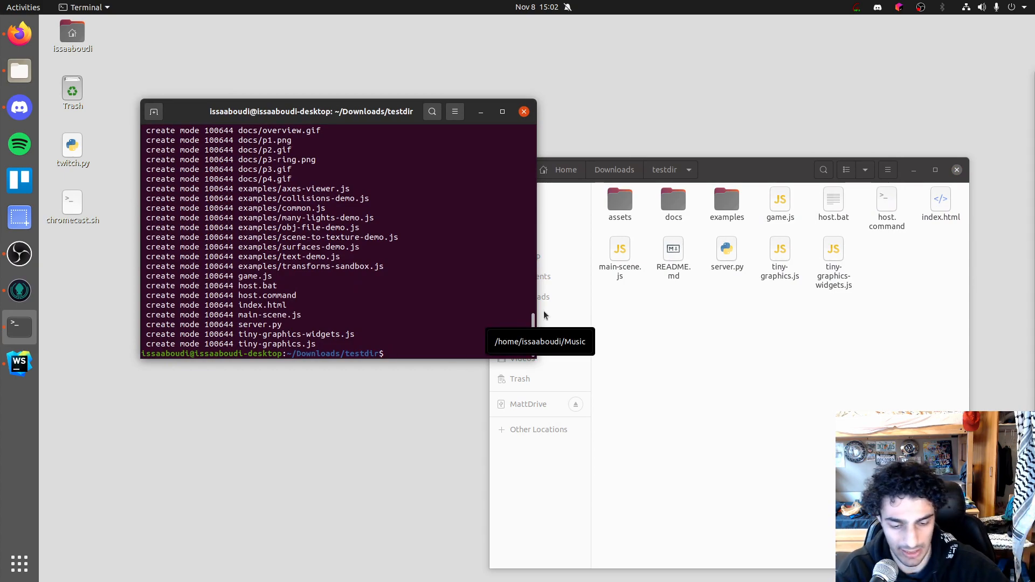
Run git status, then git add . and commit "Initial Commit" again, and recheck status
{"action": "type", "text": "git"}
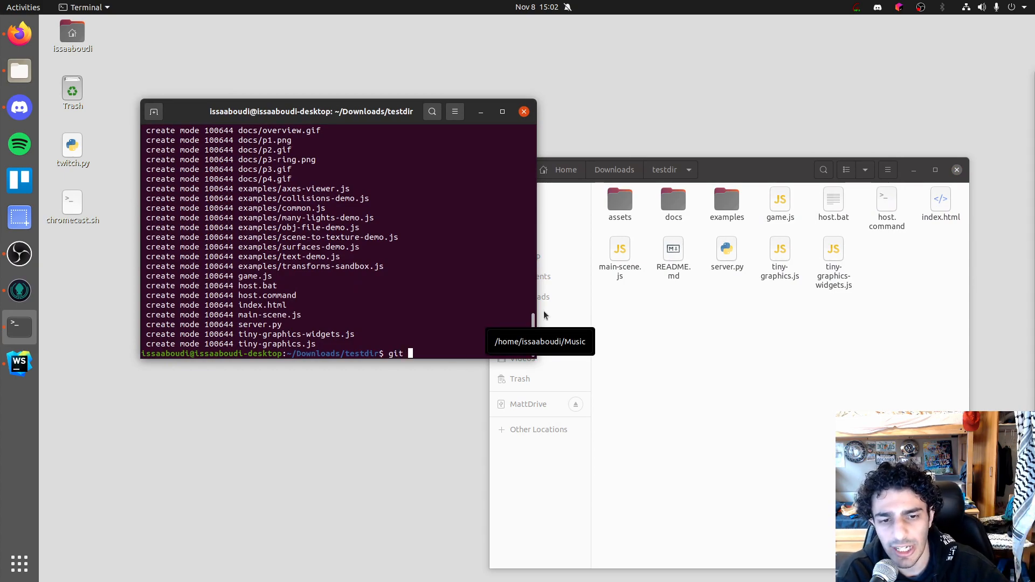
{"action": "type", "text": "status"}
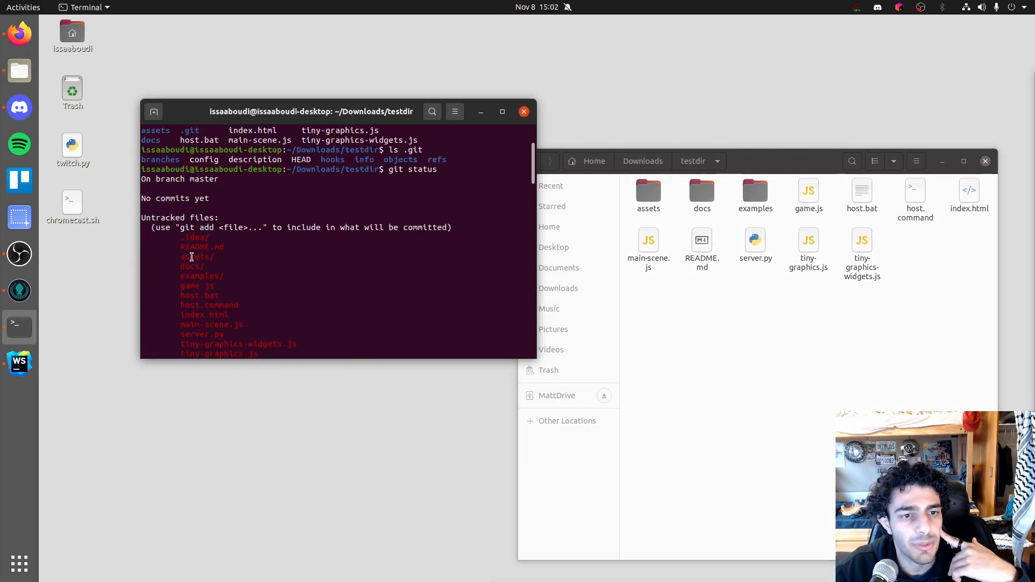
{"action": "type", "text": "git add ."}
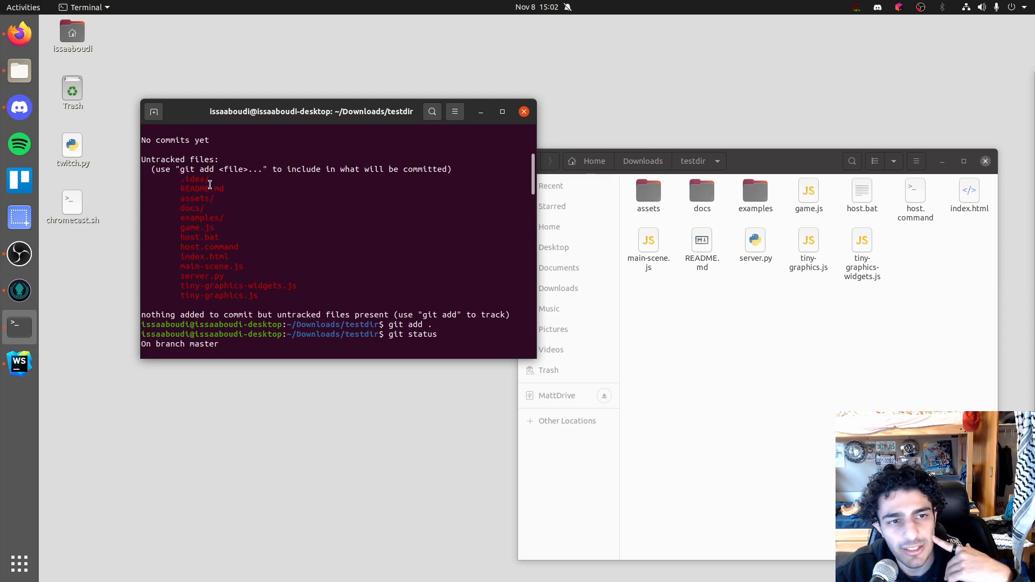
{"action": "type", "text": "git commit -m \"Initial Commit\""}
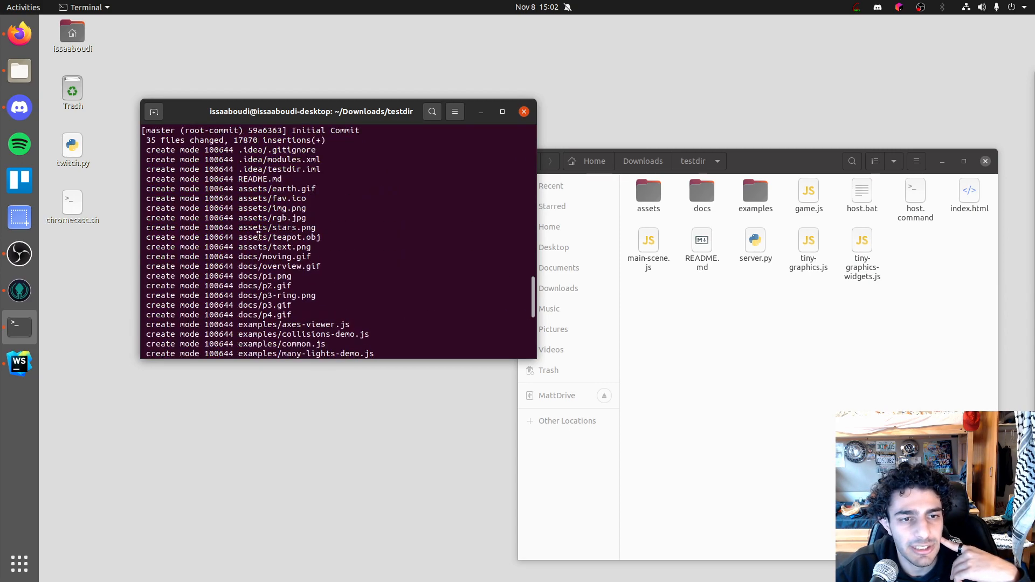
{"action": "type", "text": "git status"}
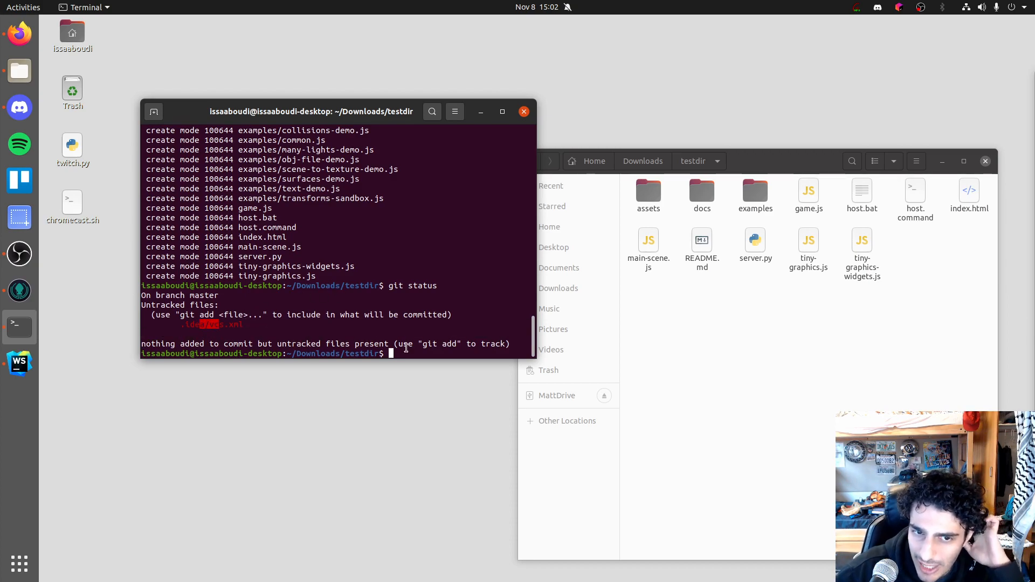
Commit .idea/vcs.xml as "extra" and print git log showing it above Initial Commit
{"action": "type", "text": "git"}
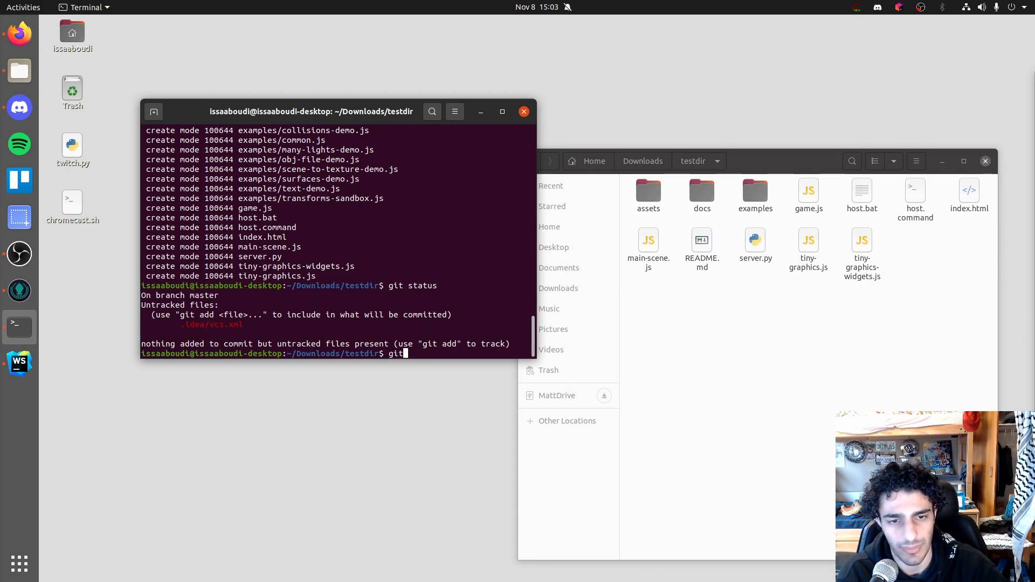
{"action": "type", "text": "lo"}
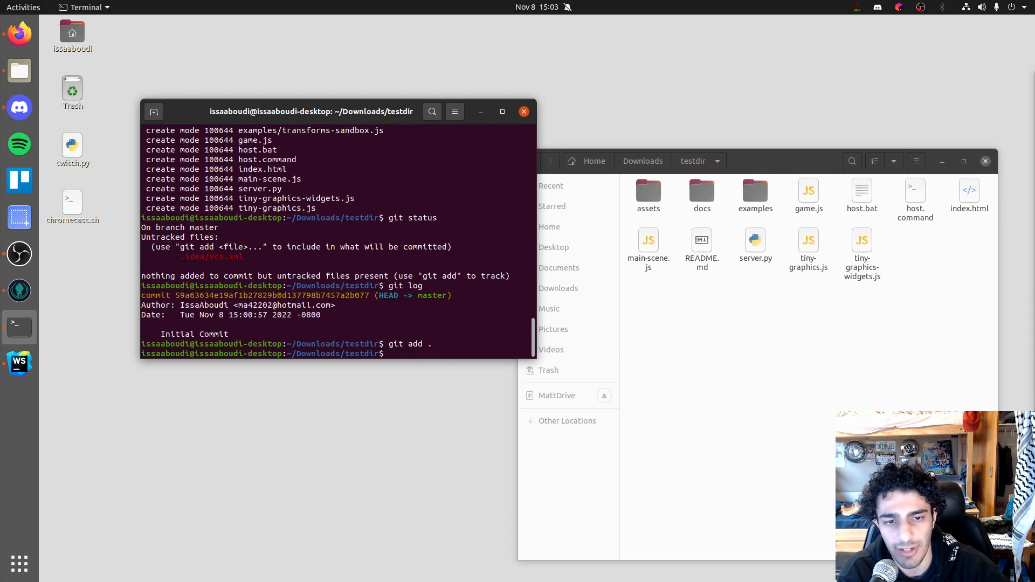
{"action": "type", "text": "git add"}
{"action": "type", "text": "git commit -m \""}
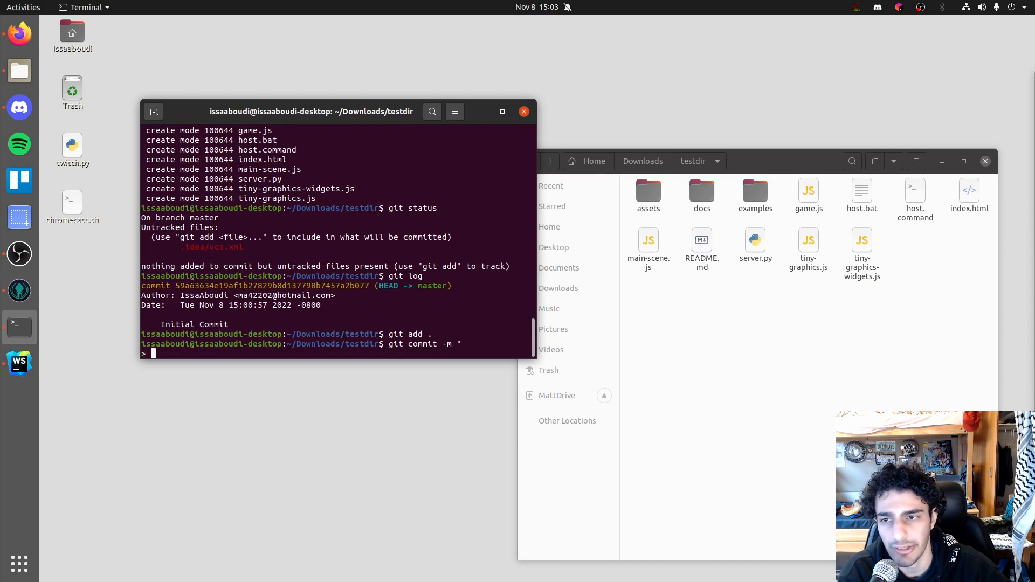
{"action": "type", "text": "extra\""}
{"action": "type", "text": "git status"}
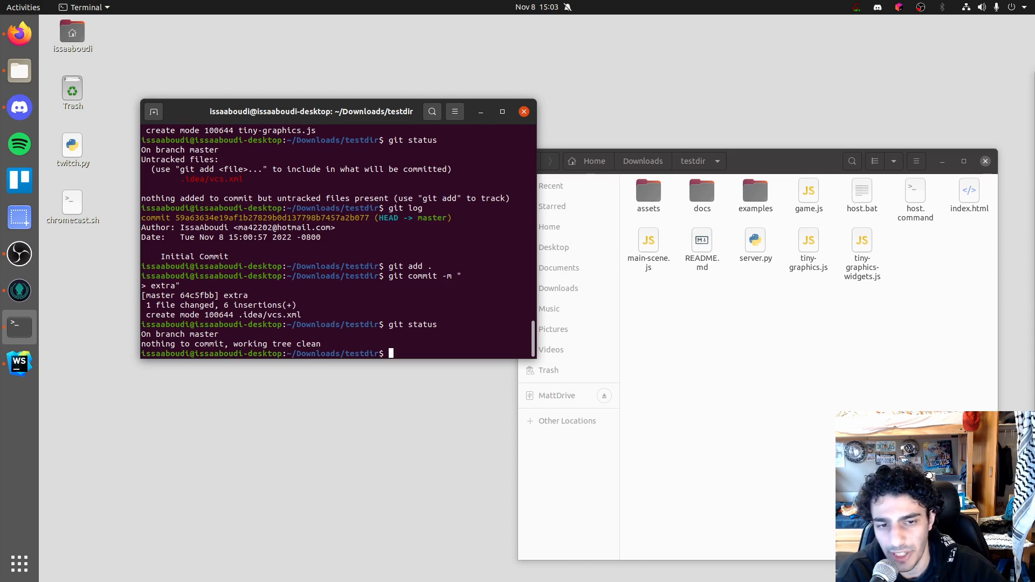
{"action": "type", "text": "l"}
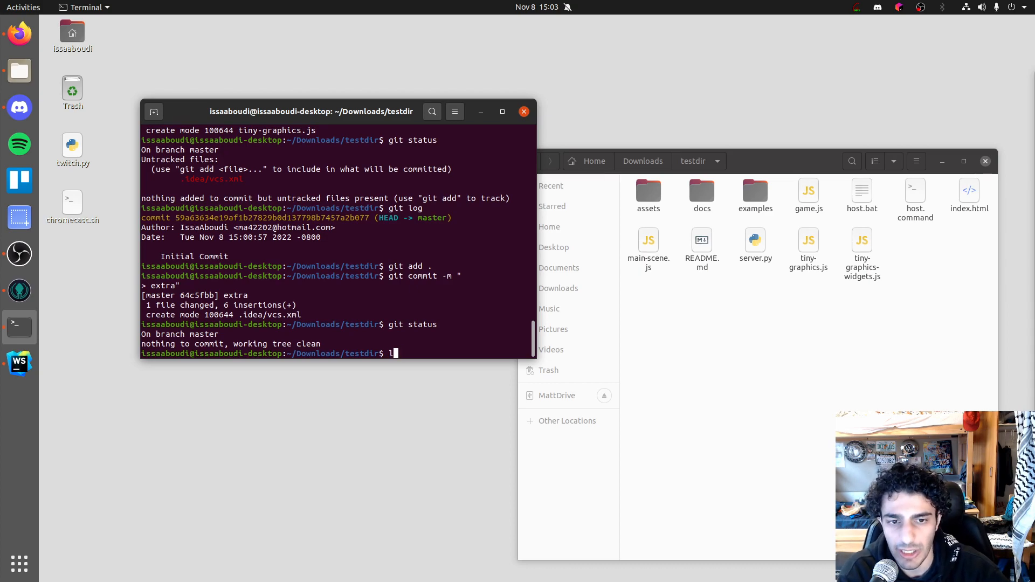
{"action": "type", "text": "git log"}
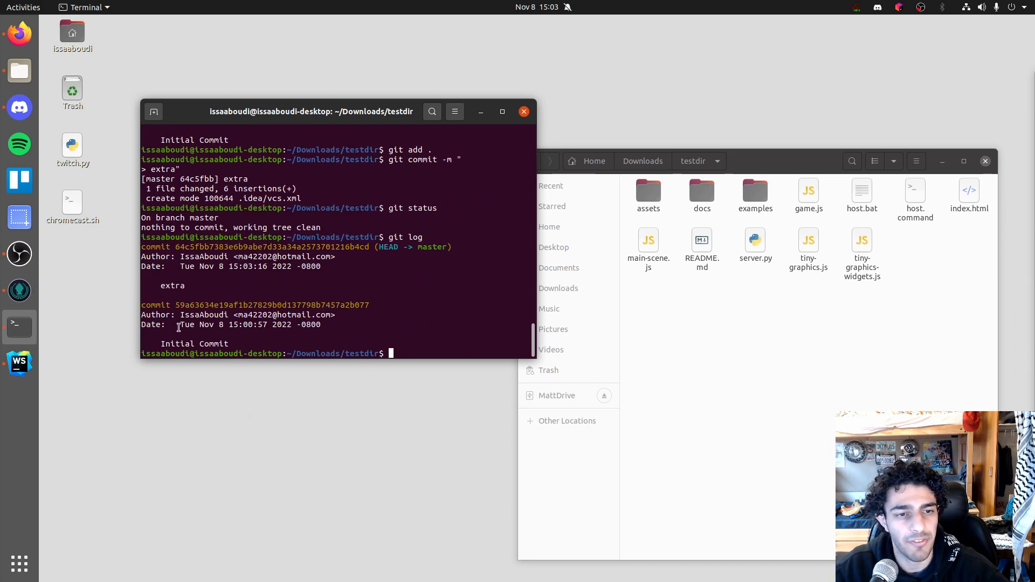
{"action": "mouse_move", "coordinate": [619, 241]}
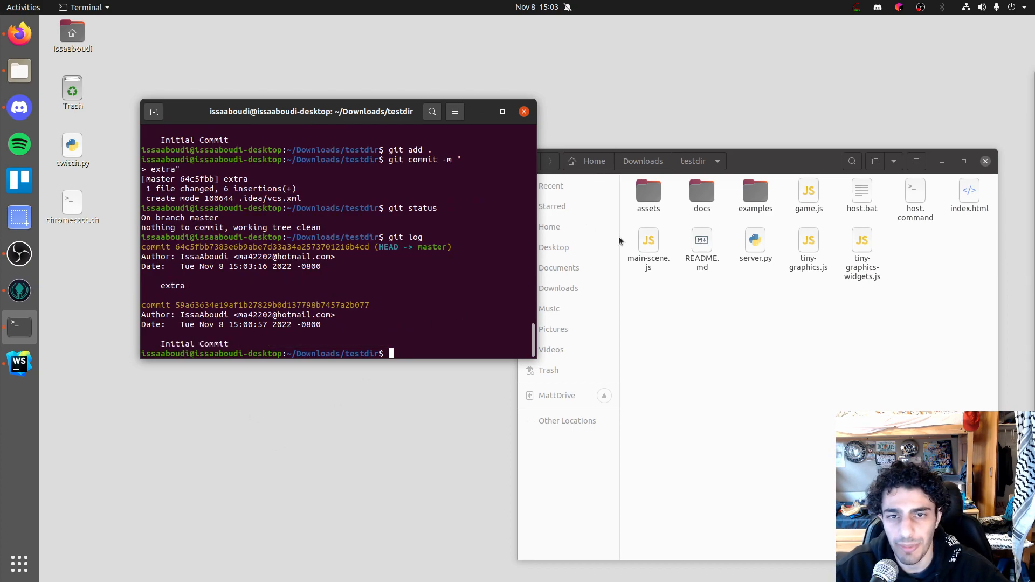
{"action": "mouse_move", "coordinate": [773, 194]}
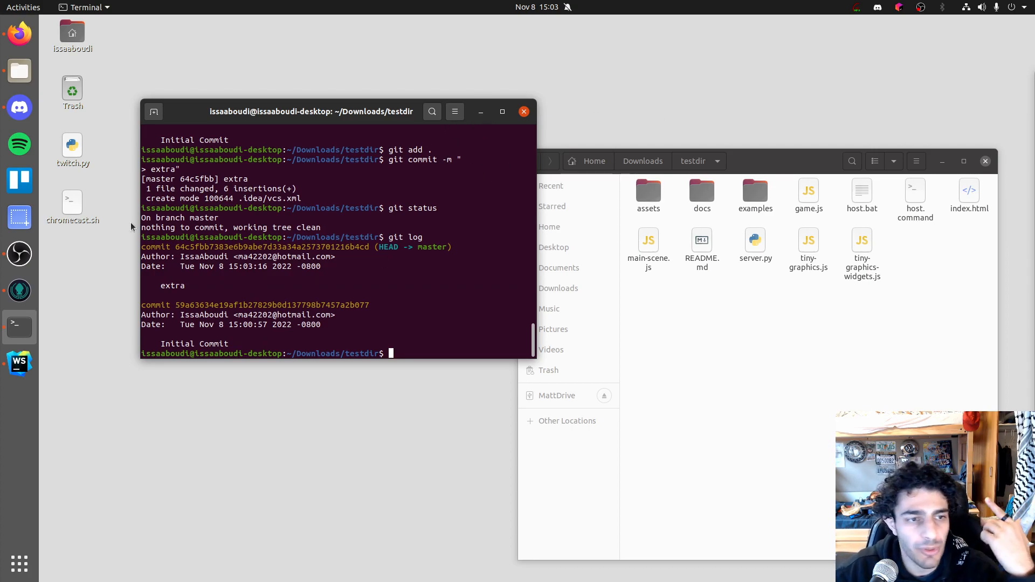
{"action": "left_click", "coordinate": [19, 34]}
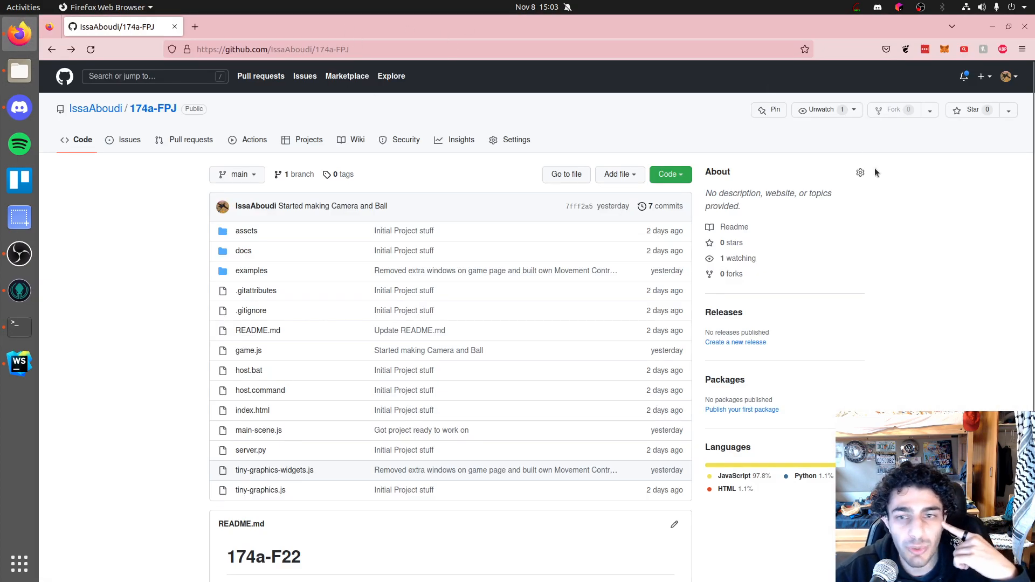
{"action": "mouse_move", "coordinate": [570, 346]}
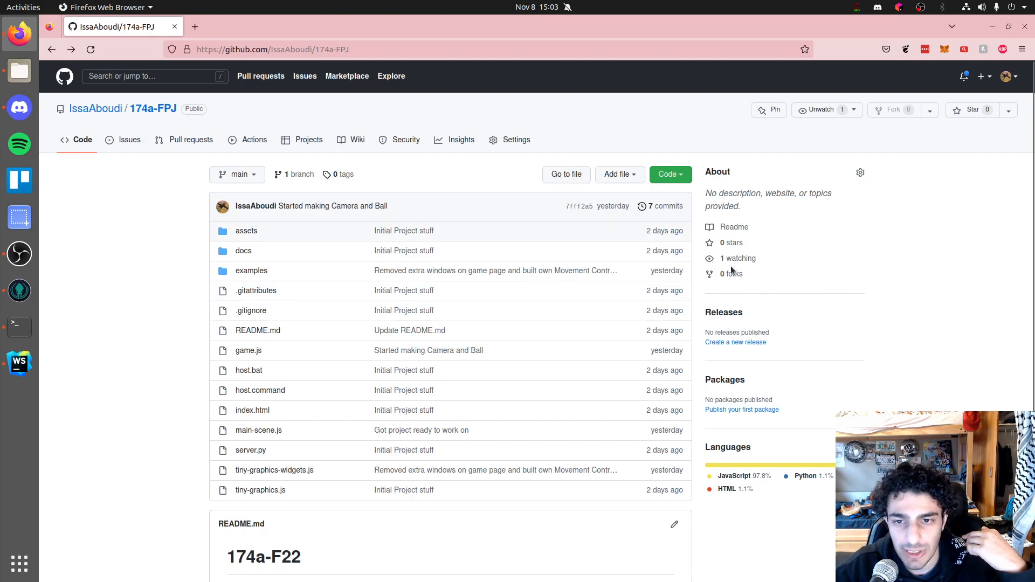
{"action": "mouse_move", "coordinate": [614, 171]}
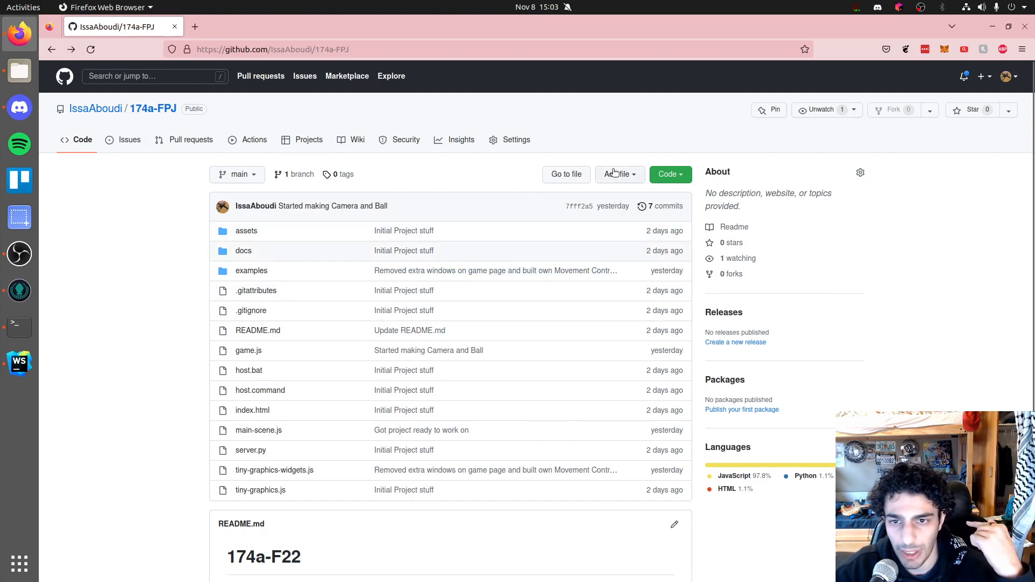
{"action": "scroll", "scroll_direction": "down", "scroll_amount": 3}
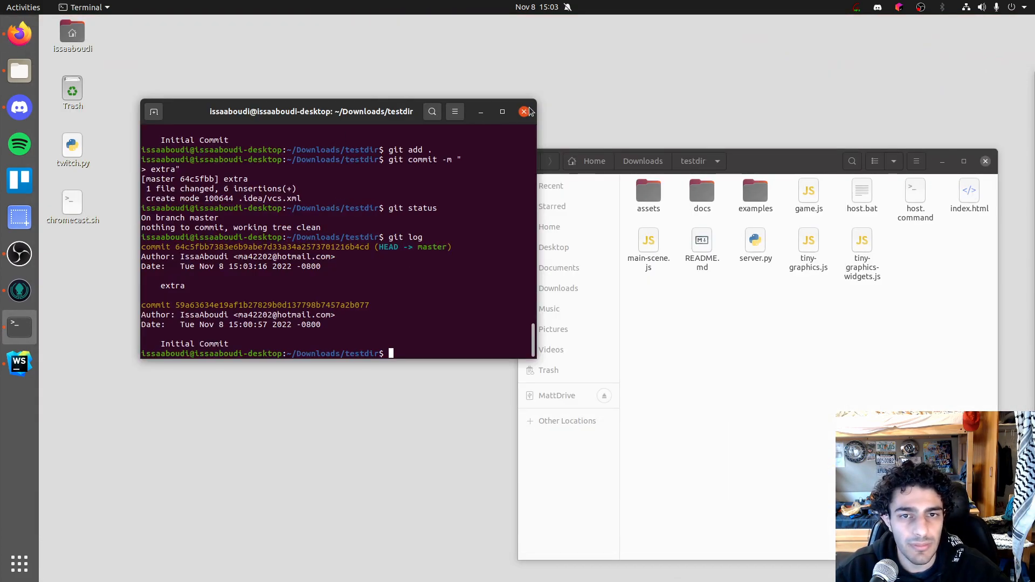
Close the testdir terminal, open a new one in 174a-FPJ, and scroll its git log
{"action": "left_click", "coordinate": [526, 111]}
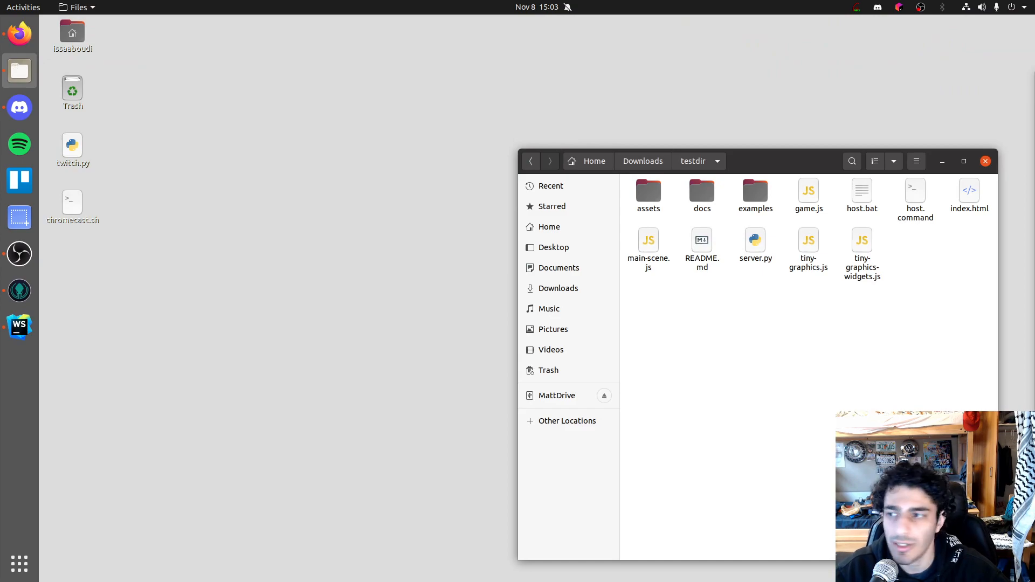
{"action": "left_click", "coordinate": [985, 161]}
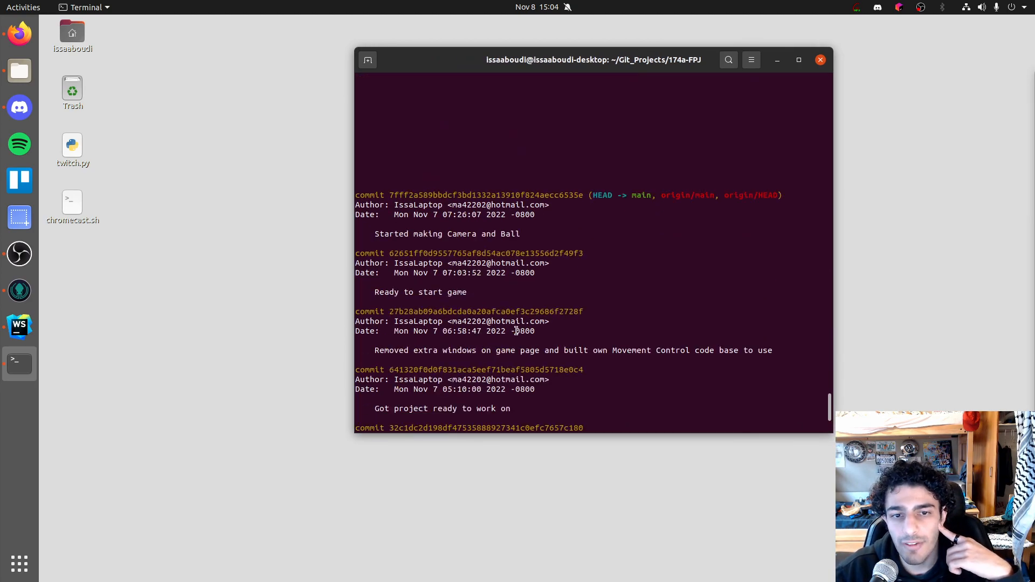
{"action": "scroll", "scroll_direction": "down", "scroll_amount": 3}
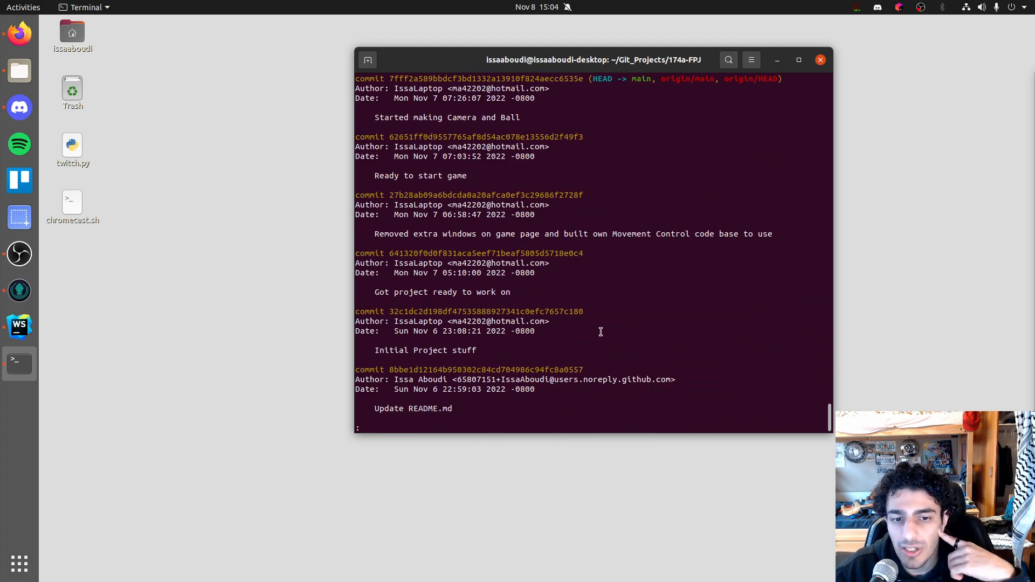
{"action": "mouse_move", "coordinate": [611, 386]}
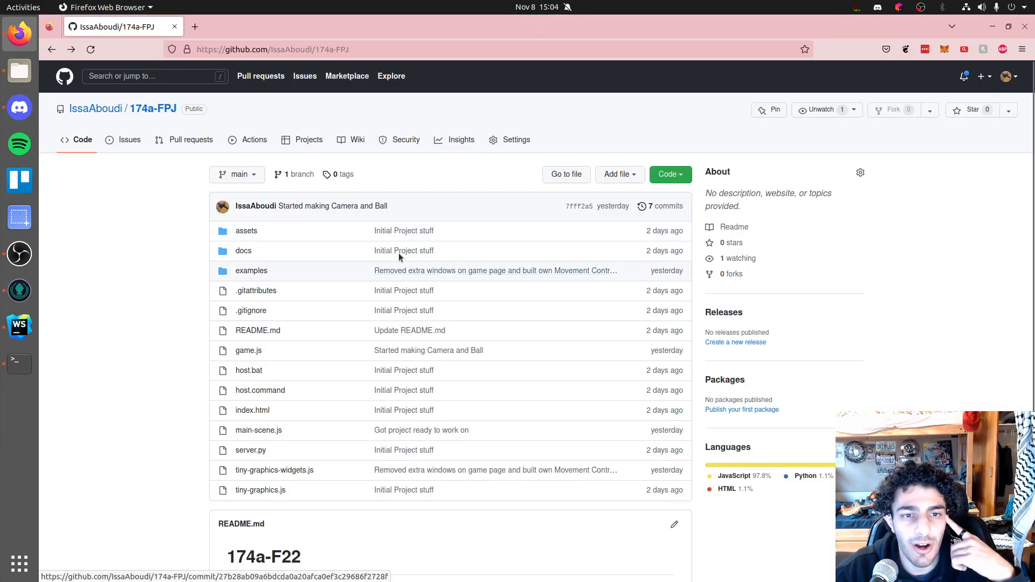
Open the 174a-FPJ commits list on GitHub and run git pull in the terminal
{"action": "left_click", "coordinate": [294, 174]}
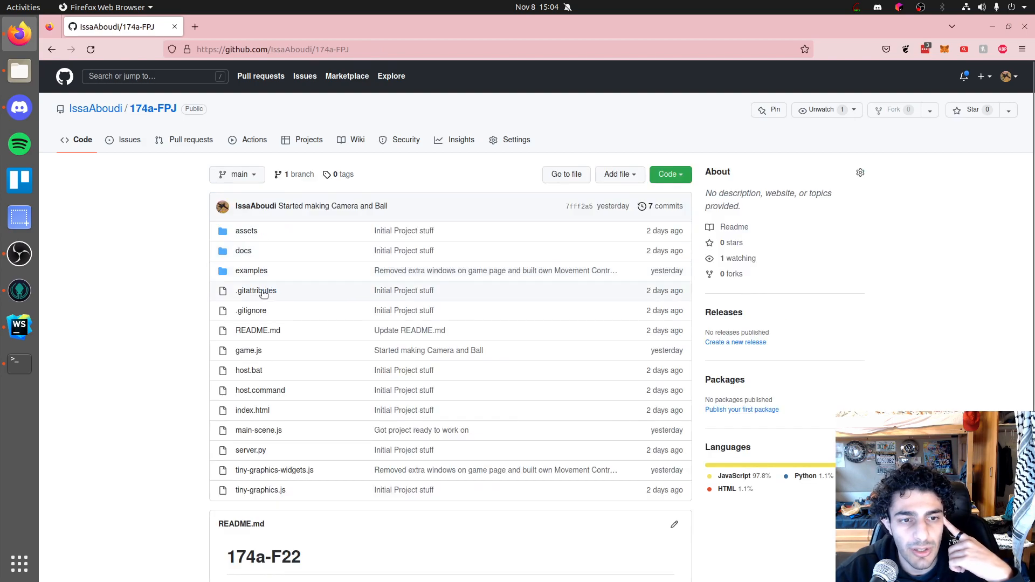
{"action": "mouse_move", "coordinate": [592, 209]}
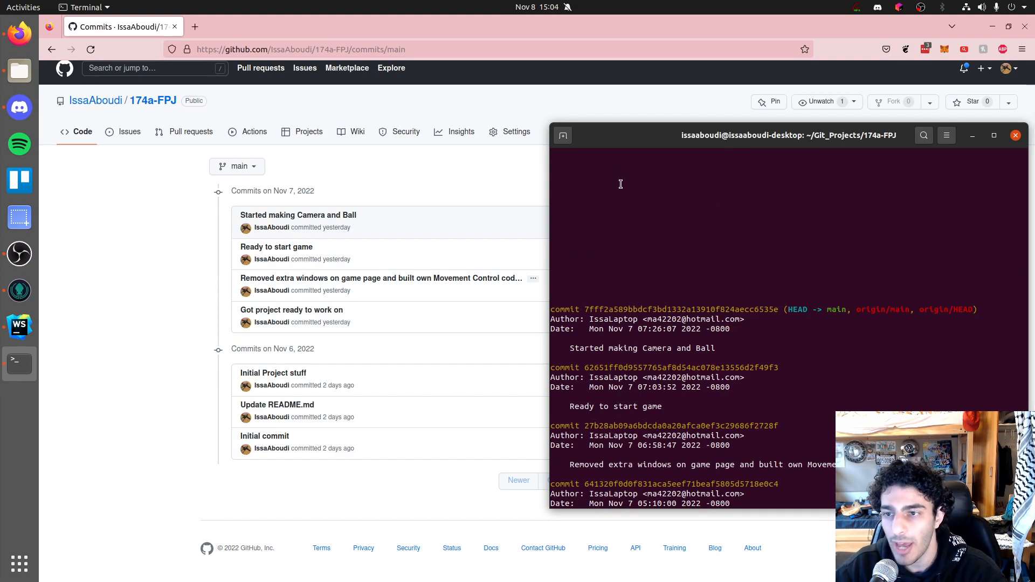
{"action": "mouse_move", "coordinate": [417, 189]}
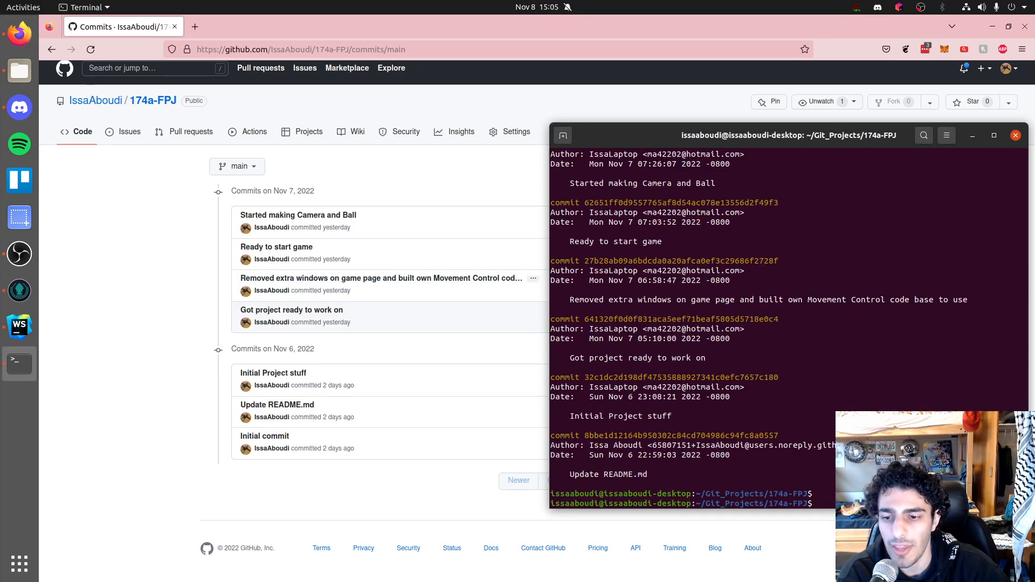
{"action": "type", "text": "git"}
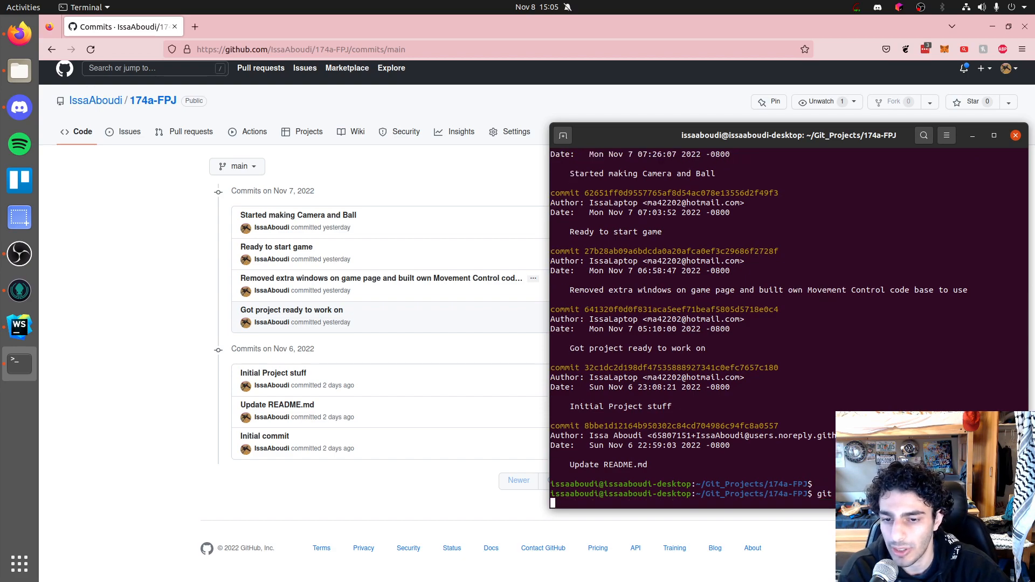
{"action": "key", "text": "Return"}
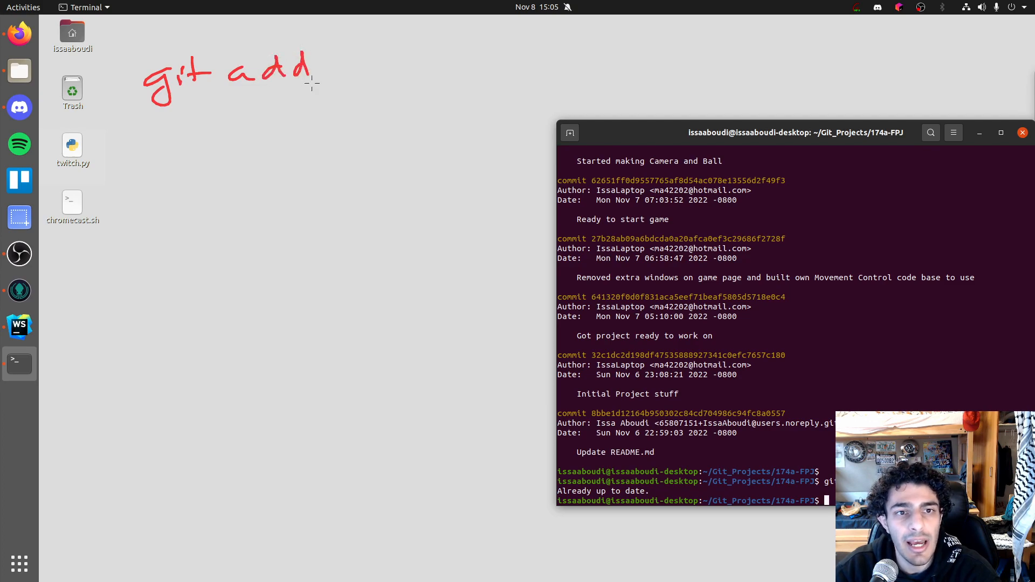
Handwrite git add and git commit -m on screen, then quit the log pager
{"action": "left_click_drag", "start_coordinate": [338, 73], "coordinate": [435, 70]}
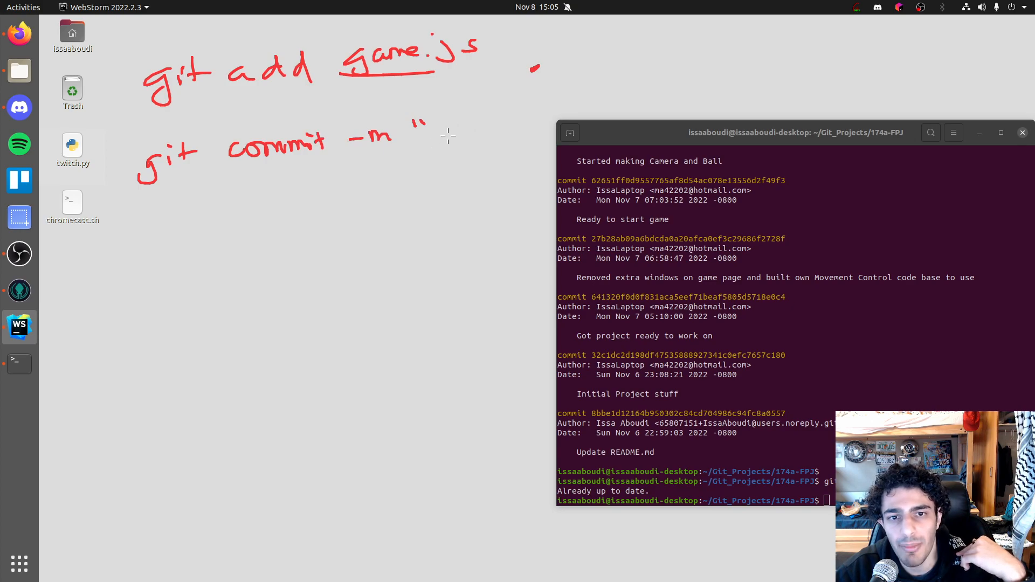
{"action": "left_click_drag", "start_coordinate": [433, 137], "coordinate": [535, 136]}
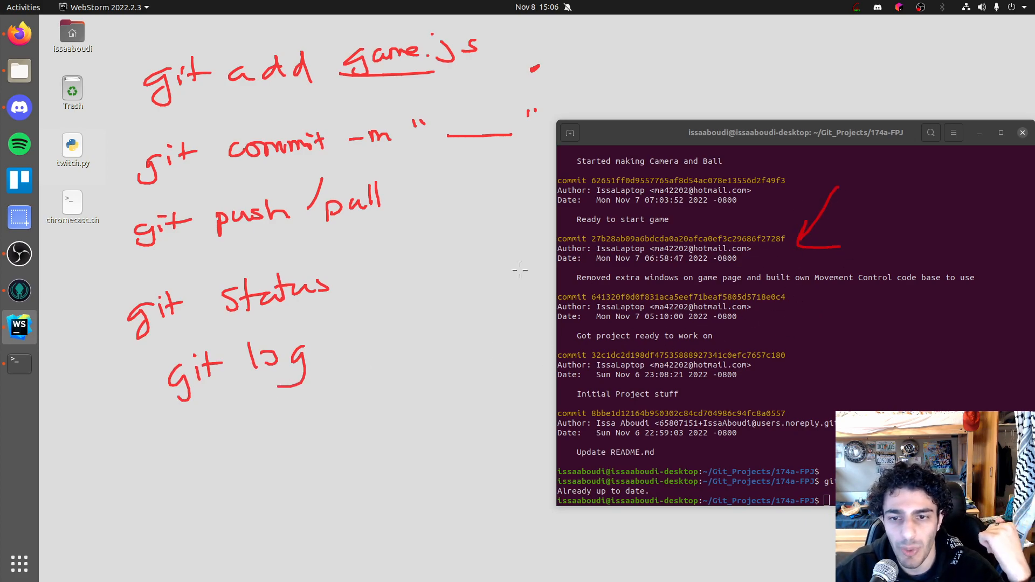
{"action": "mouse_move", "coordinate": [500, 295]}
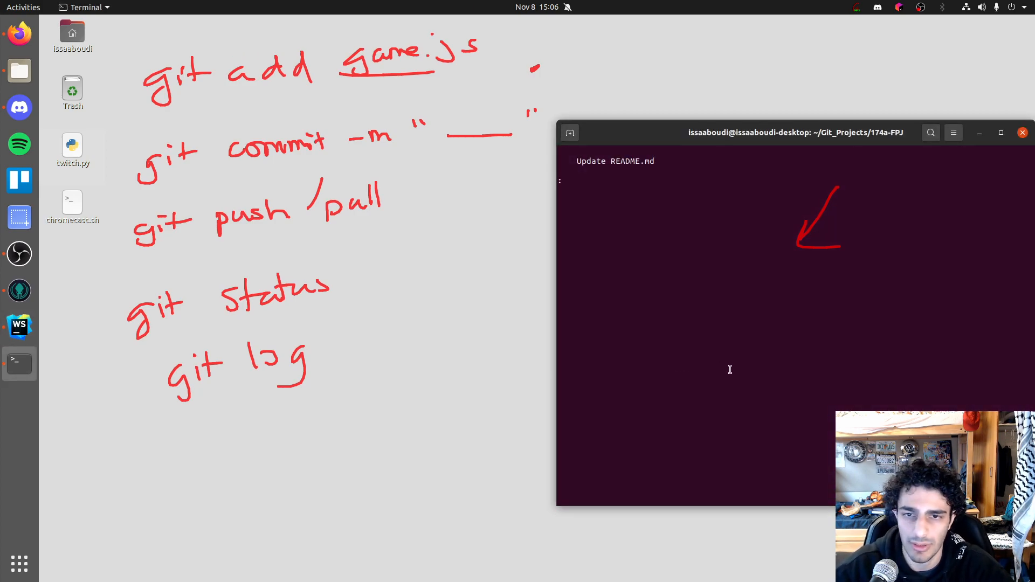
{"action": "key", "text": "Return"}
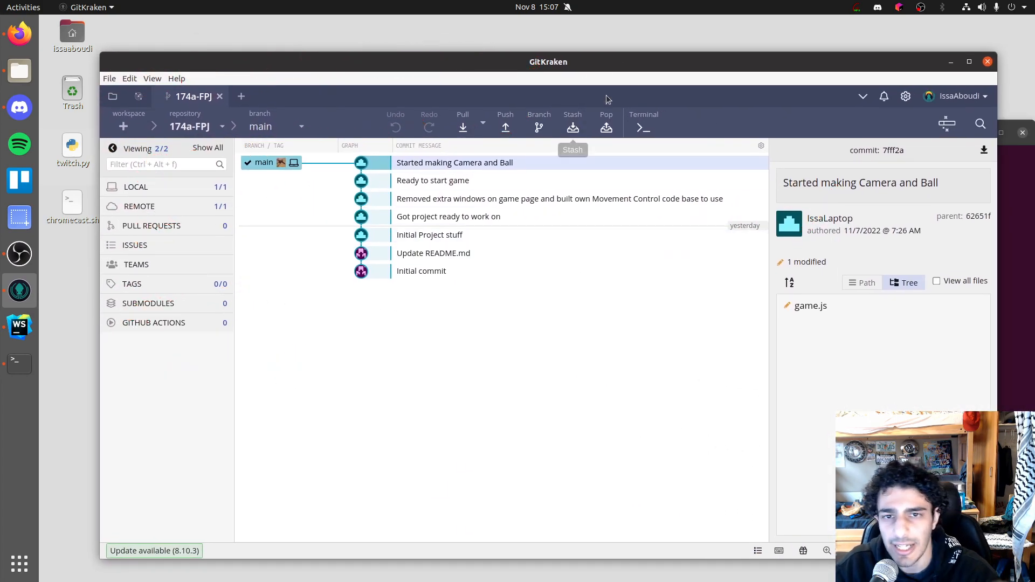
Select commits in the GitKraken graph and open game.js in a side-by-side diff
{"action": "left_click", "coordinate": [432, 180]}
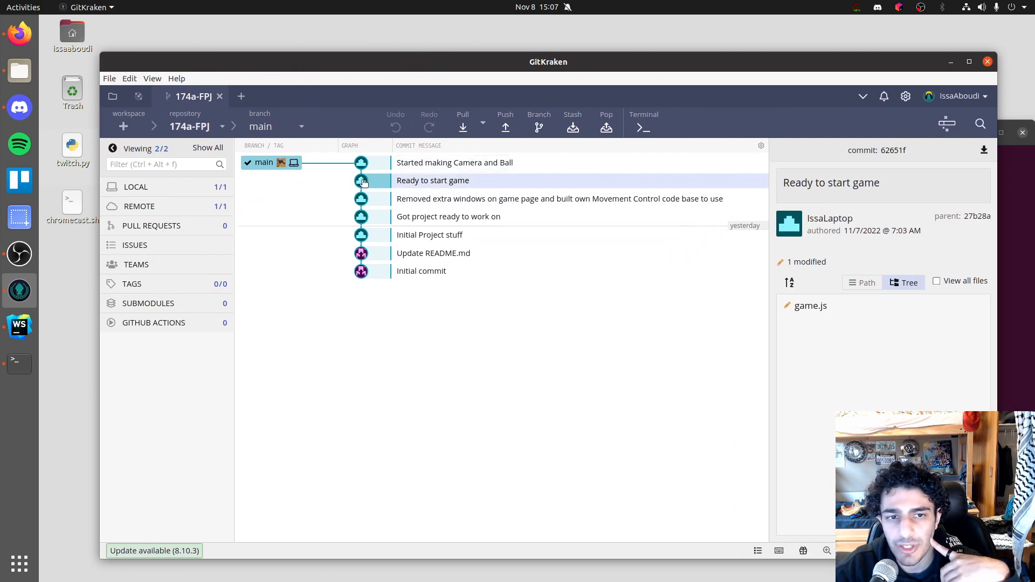
{"action": "mouse_move", "coordinate": [308, 239]}
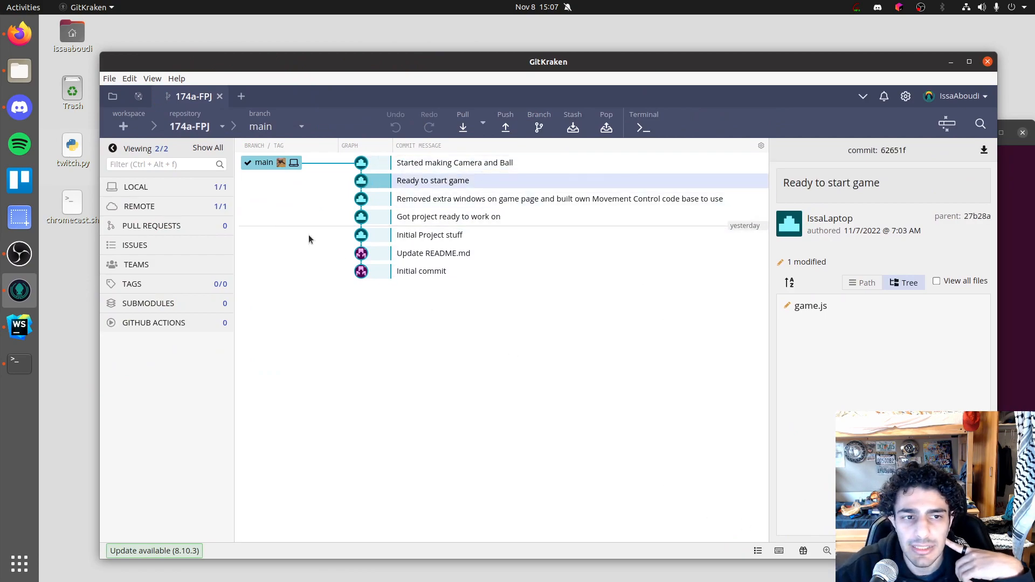
{"action": "mouse_move", "coordinate": [158, 211]}
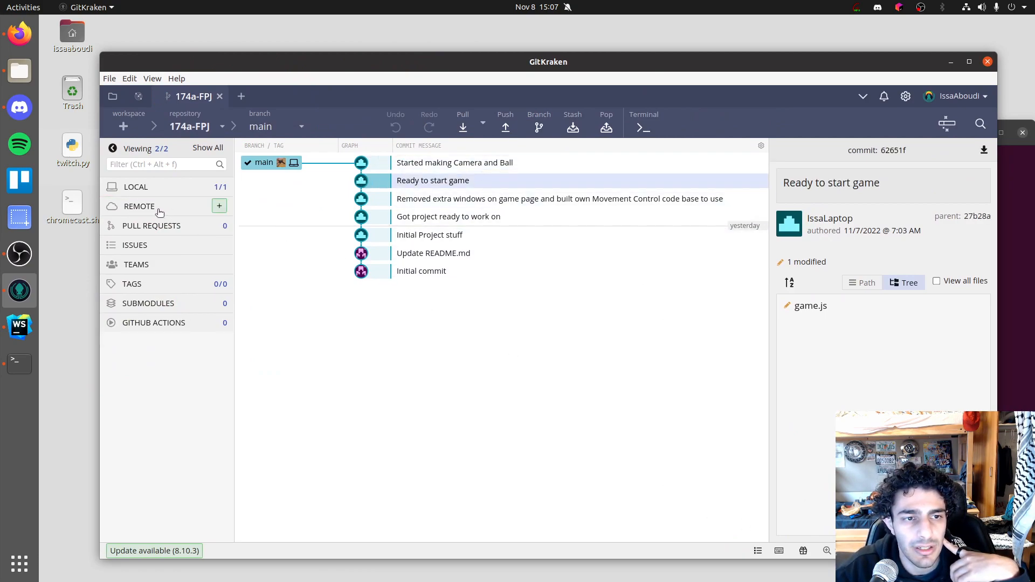
{"action": "left_click", "coordinate": [135, 245]}
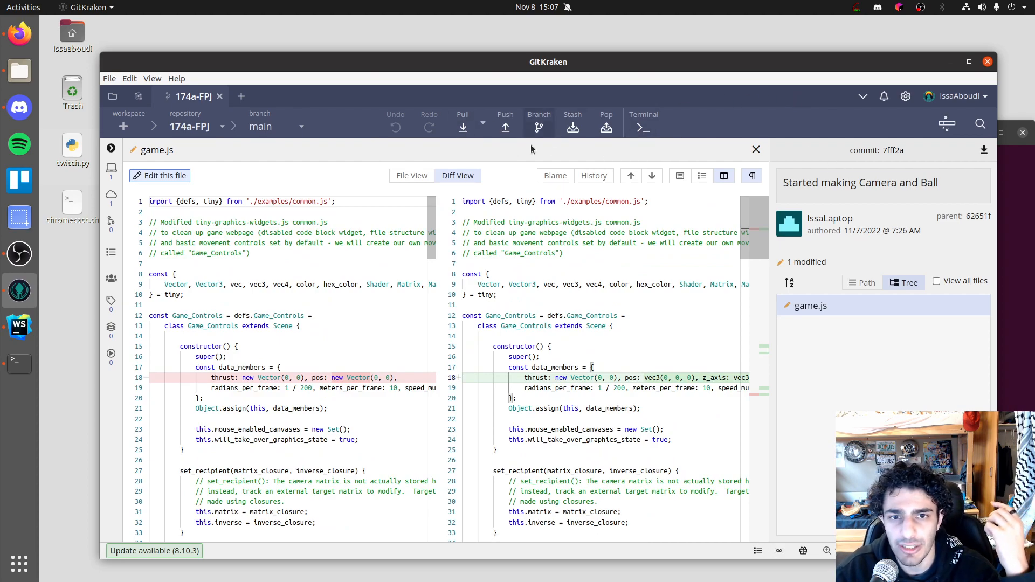
{"action": "mouse_move", "coordinate": [462, 127]}
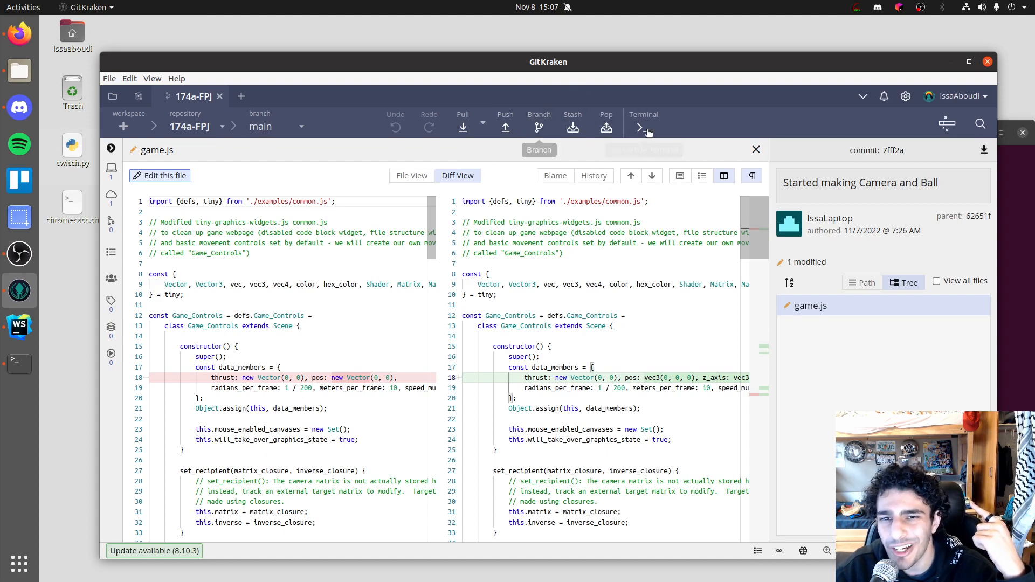
{"action": "mouse_move", "coordinate": [573, 127]}
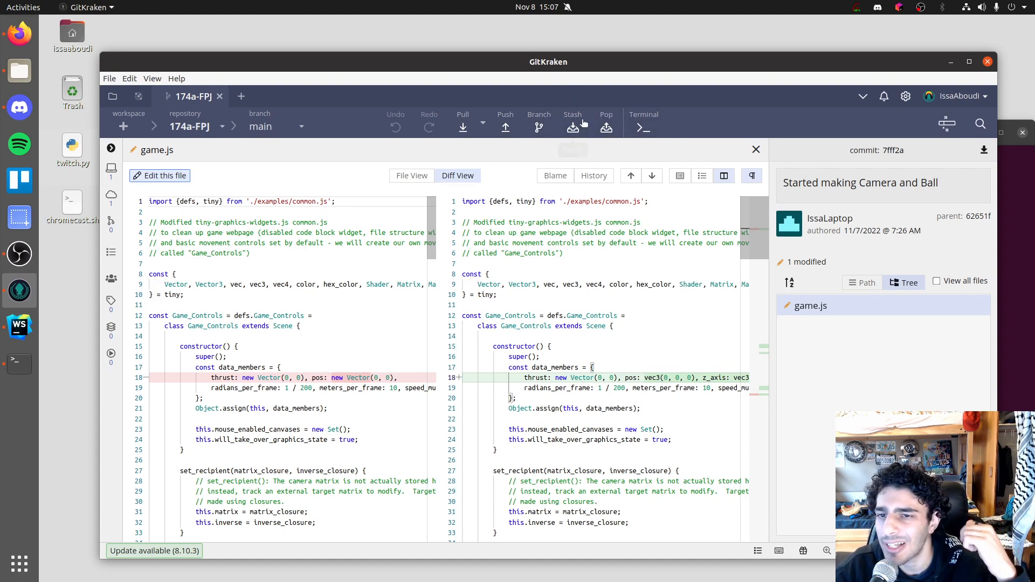
{"action": "mouse_move", "coordinate": [630, 176]}
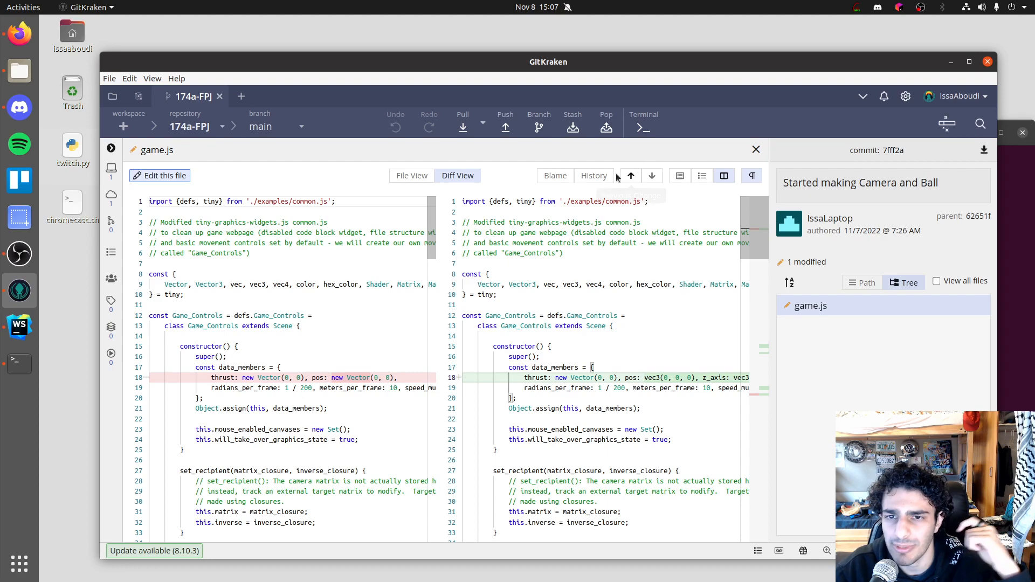